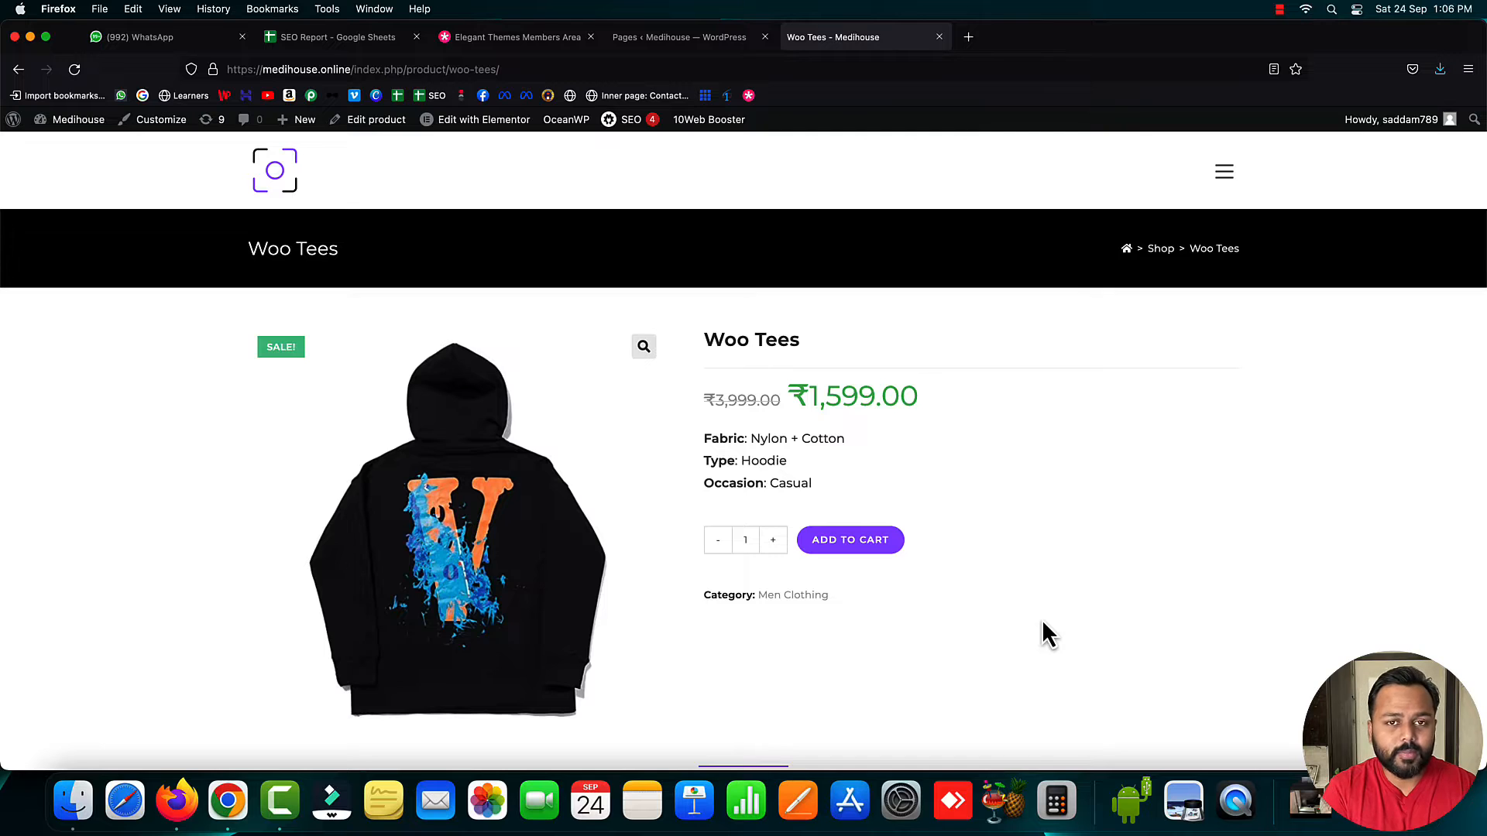
Add the Woo Tees hoodie to the cart, then locate the Checkout page in the Pages list
click(849, 539)
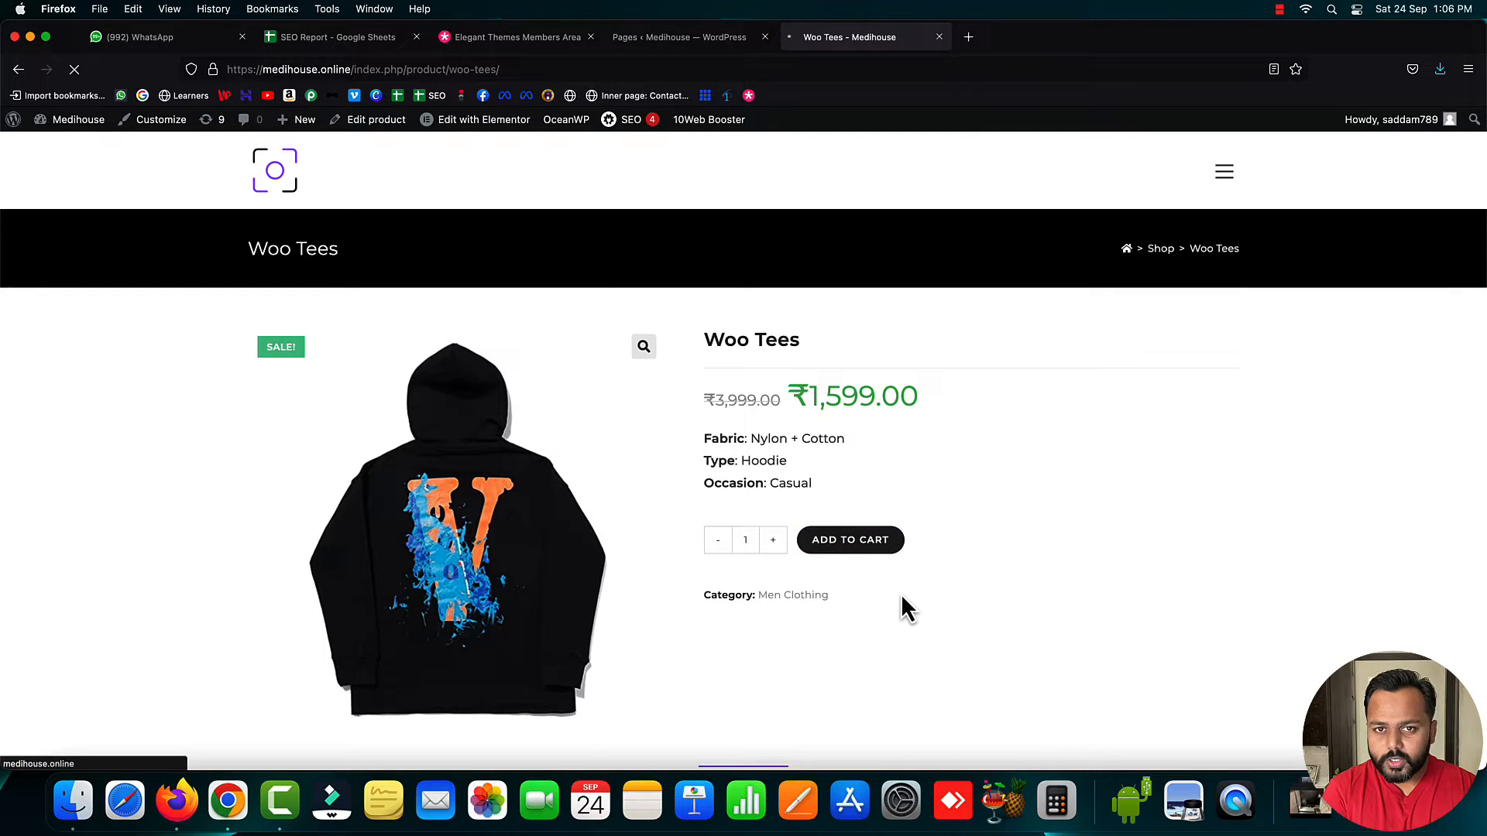
click(849, 539)
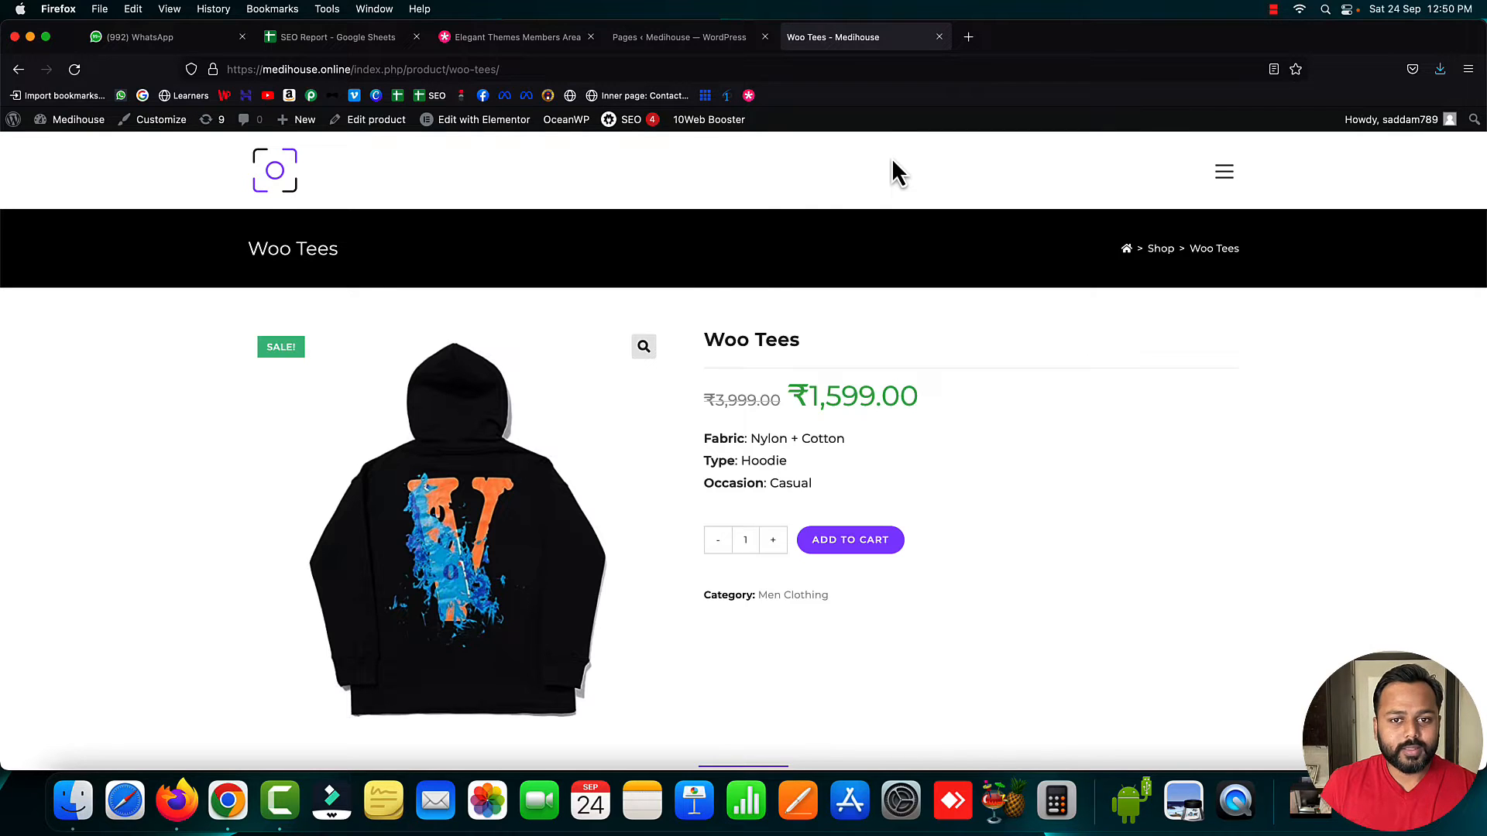
mouse_move(679, 38)
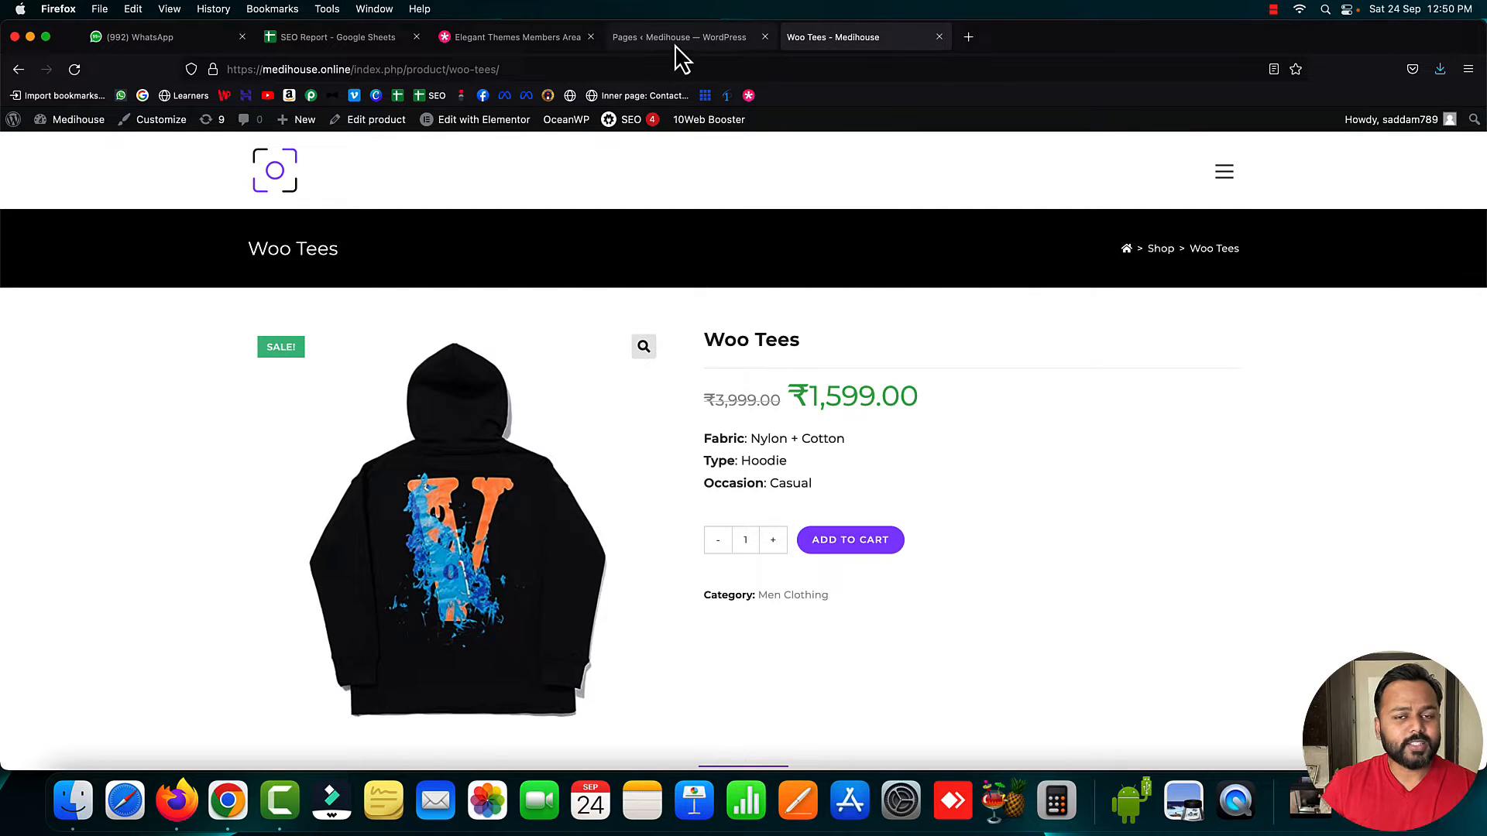
click(678, 37)
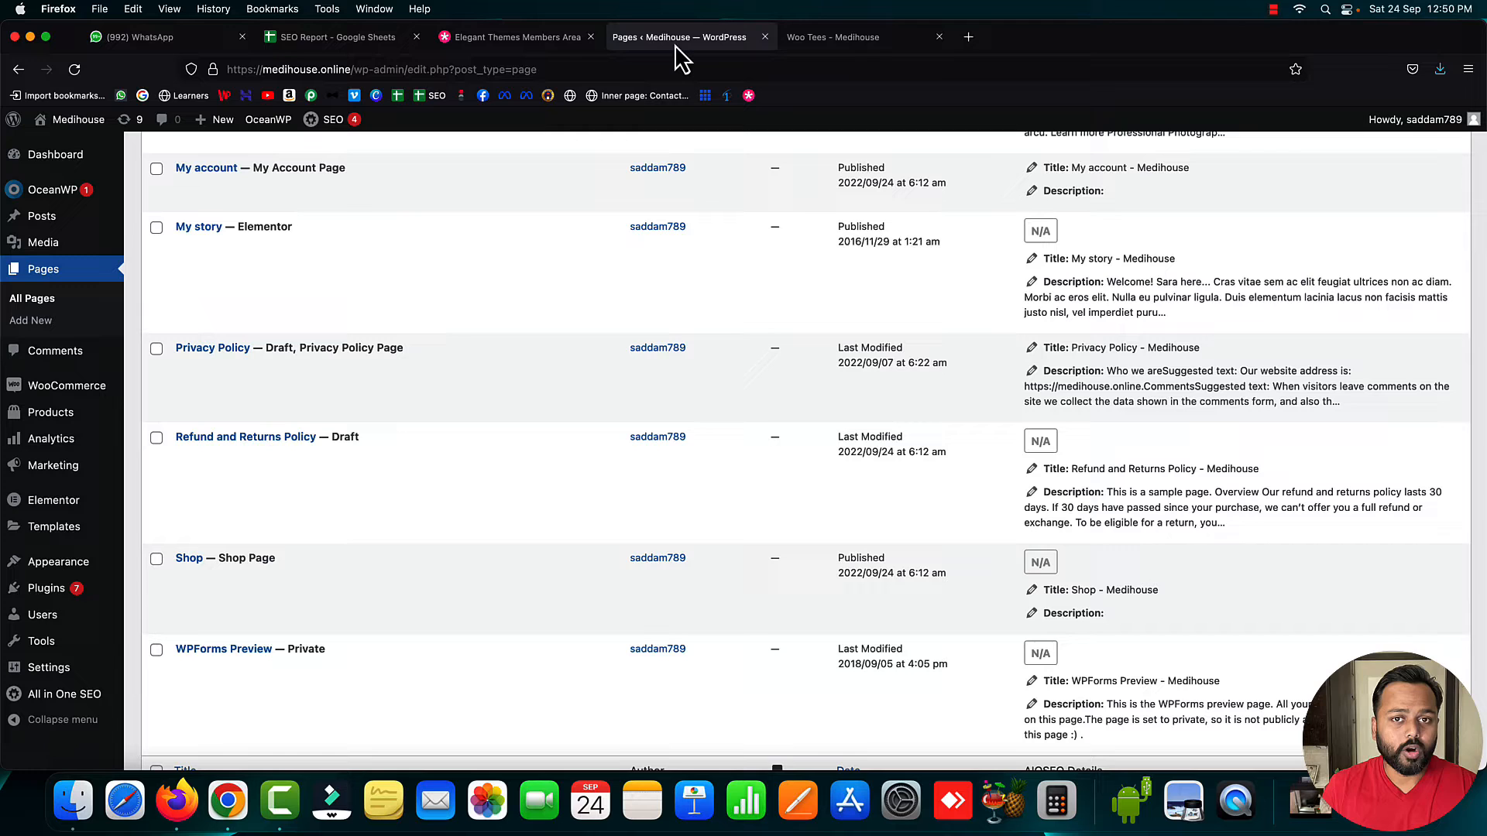
scroll(up, 3)
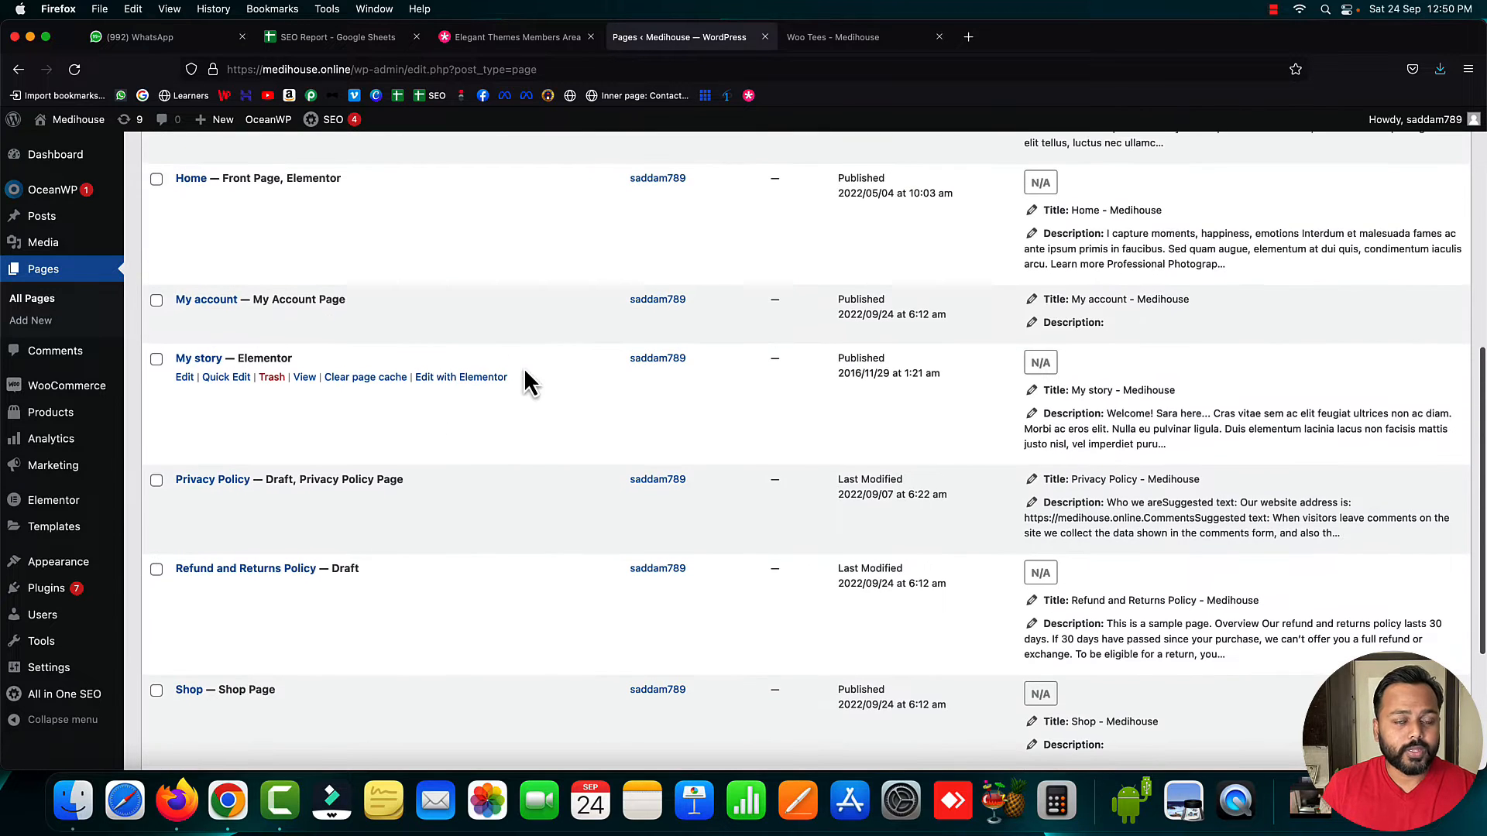
scroll(up, 3)
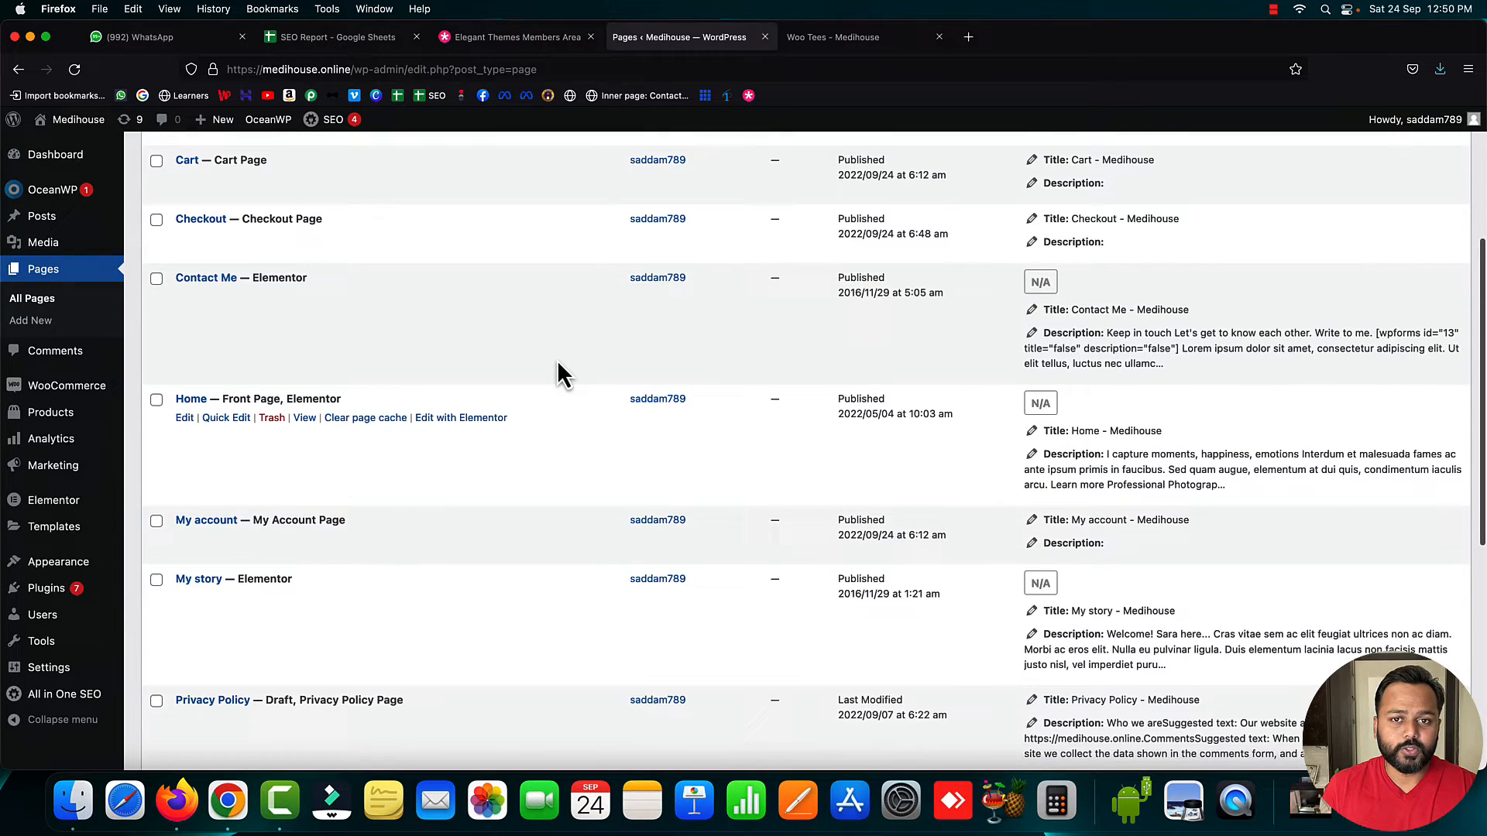
scroll(up, 3)
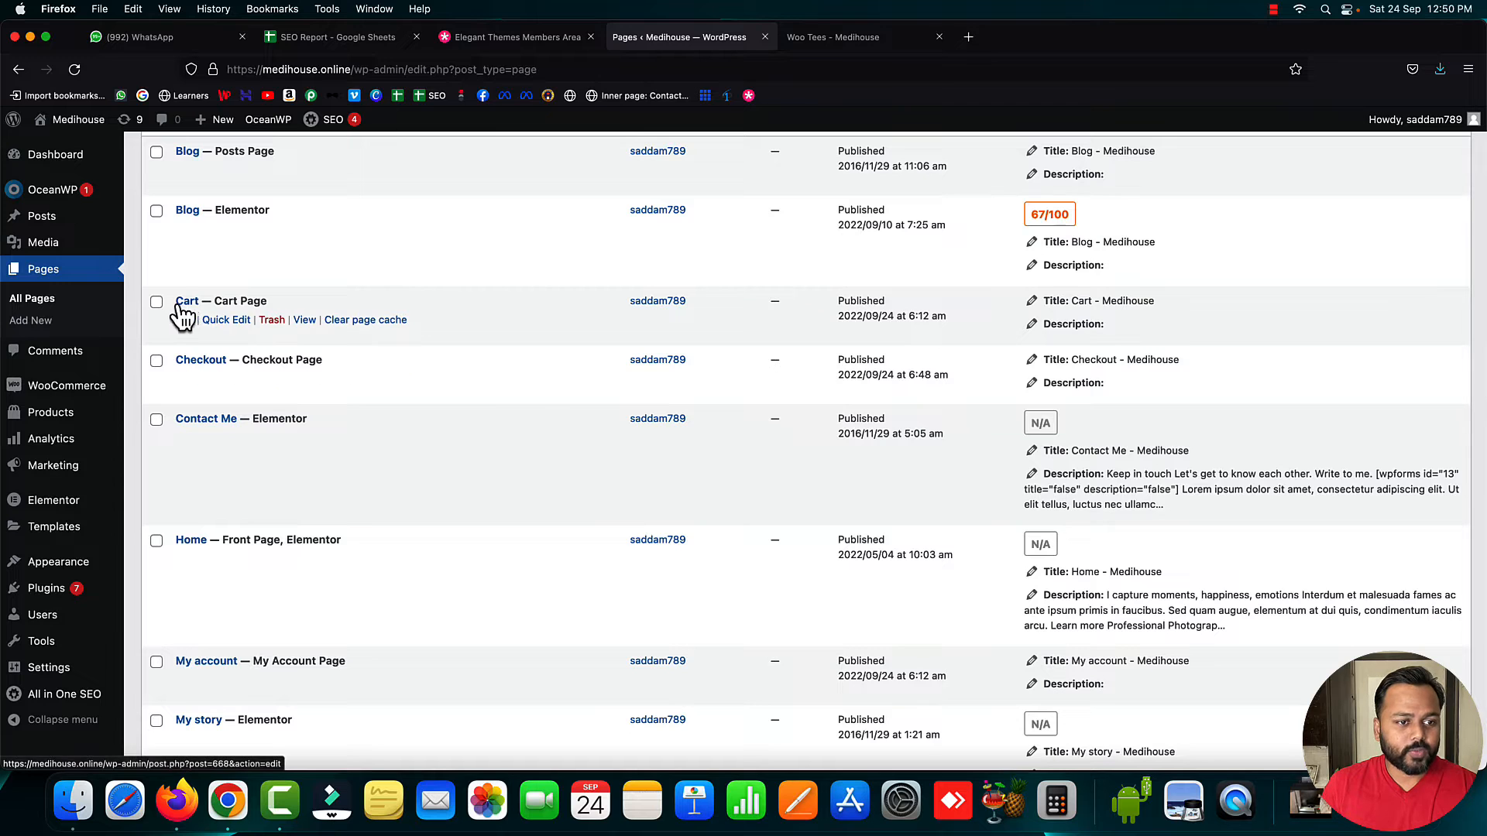
scroll(down, 3)
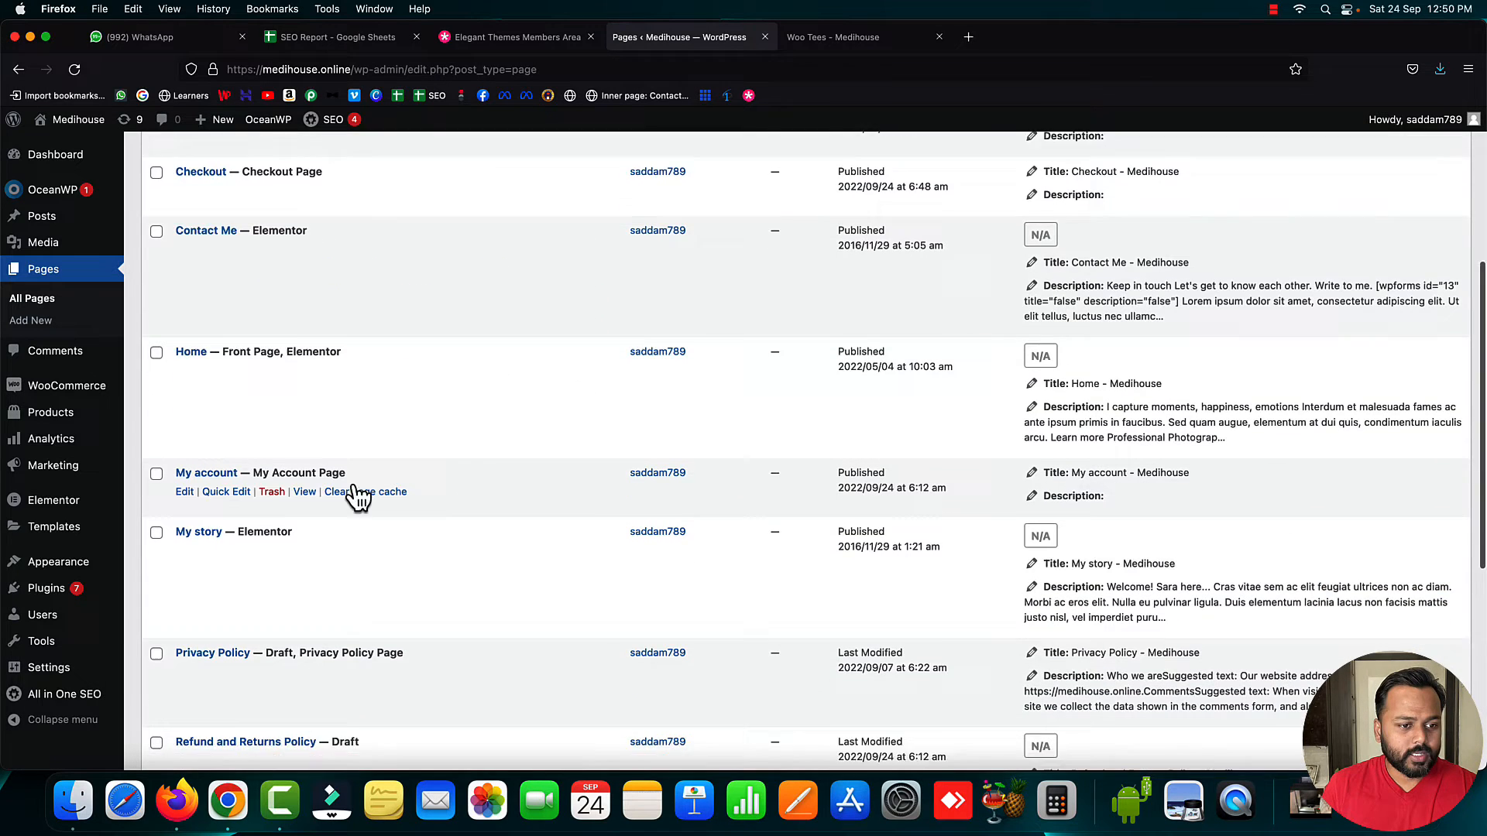
scroll(down, 3)
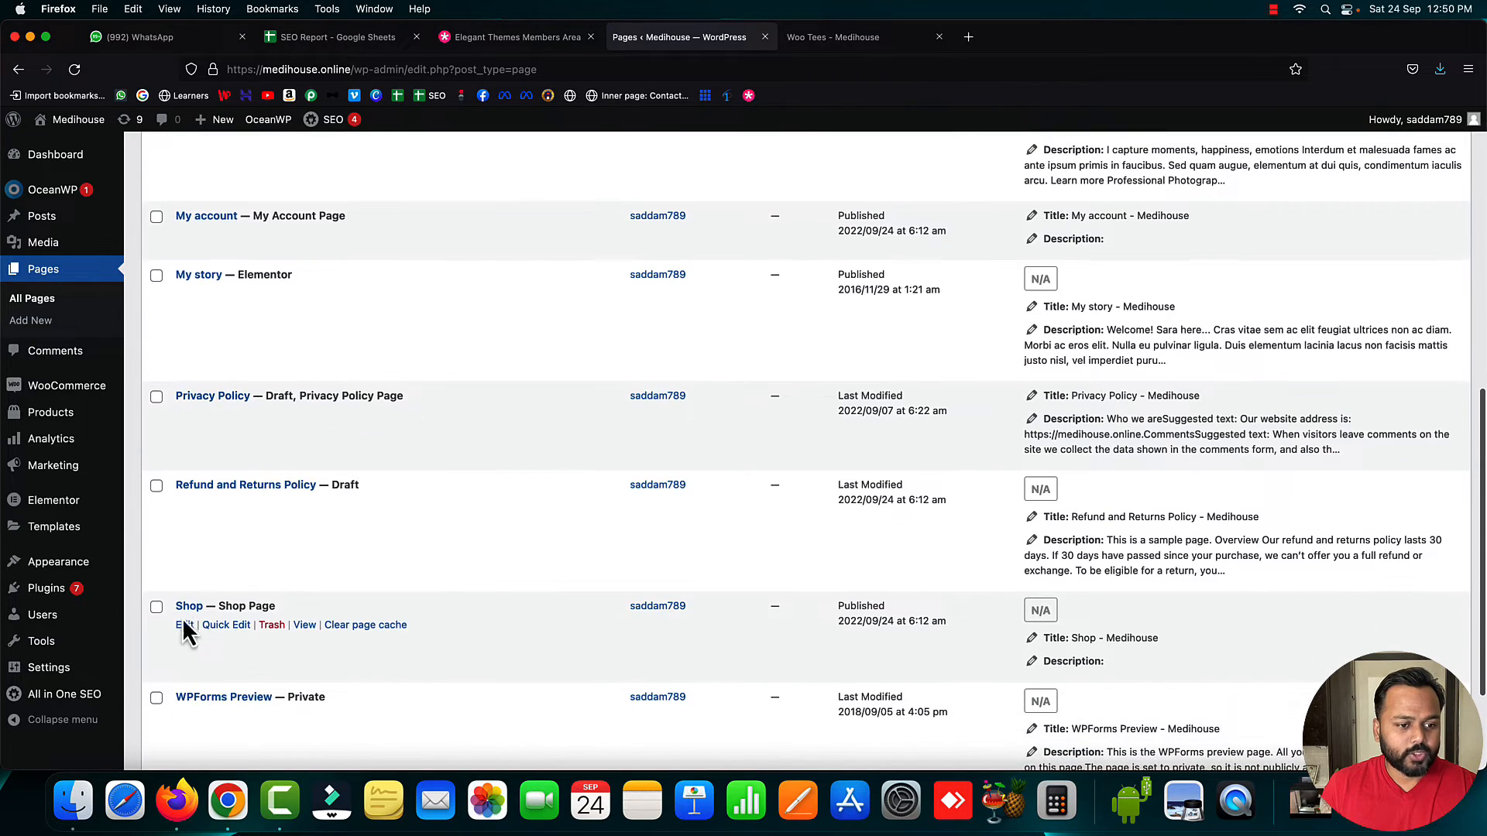
mouse_move(514, 632)
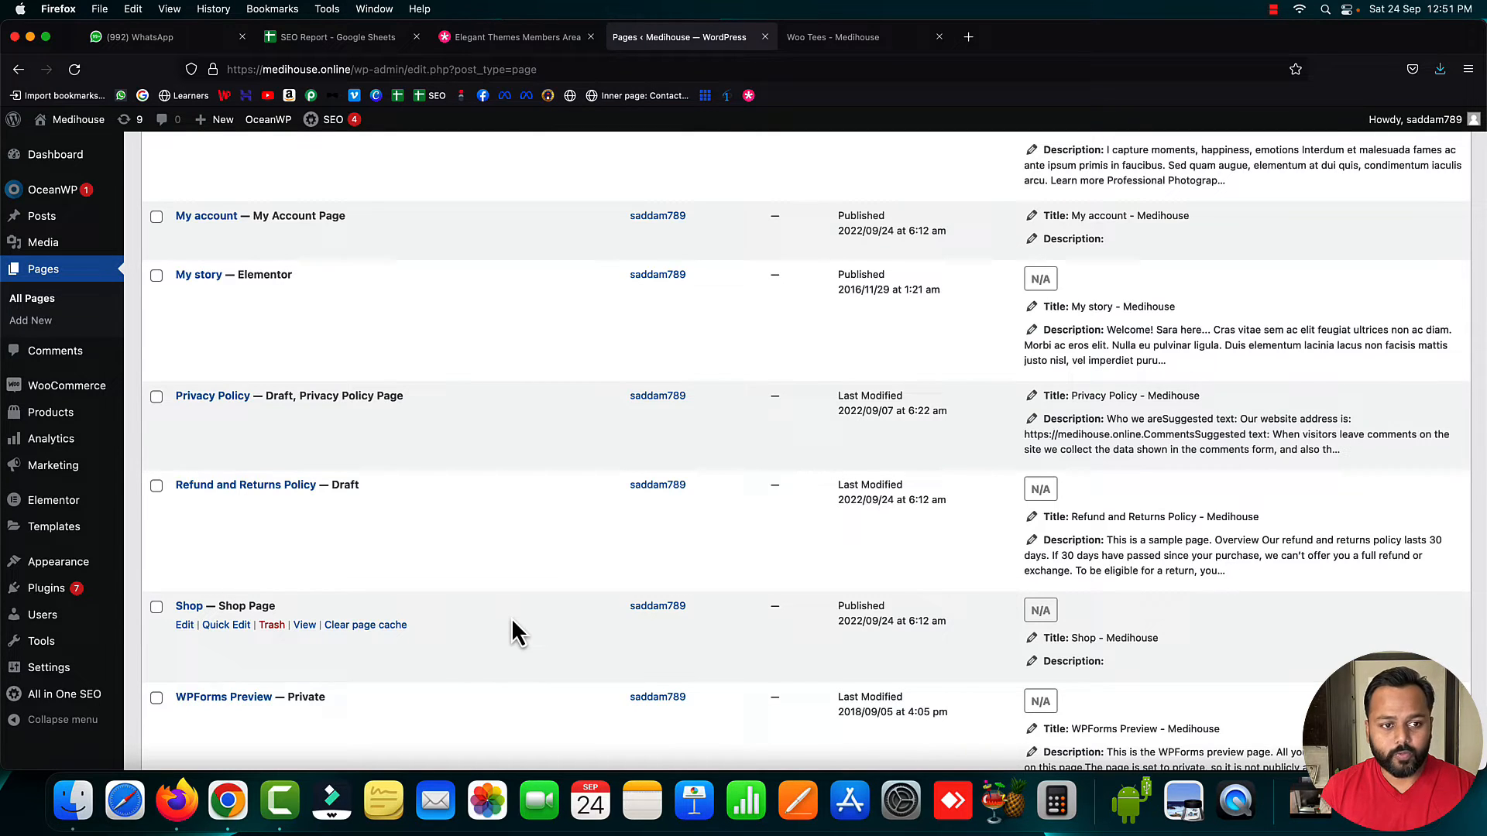
scroll(up, 3)
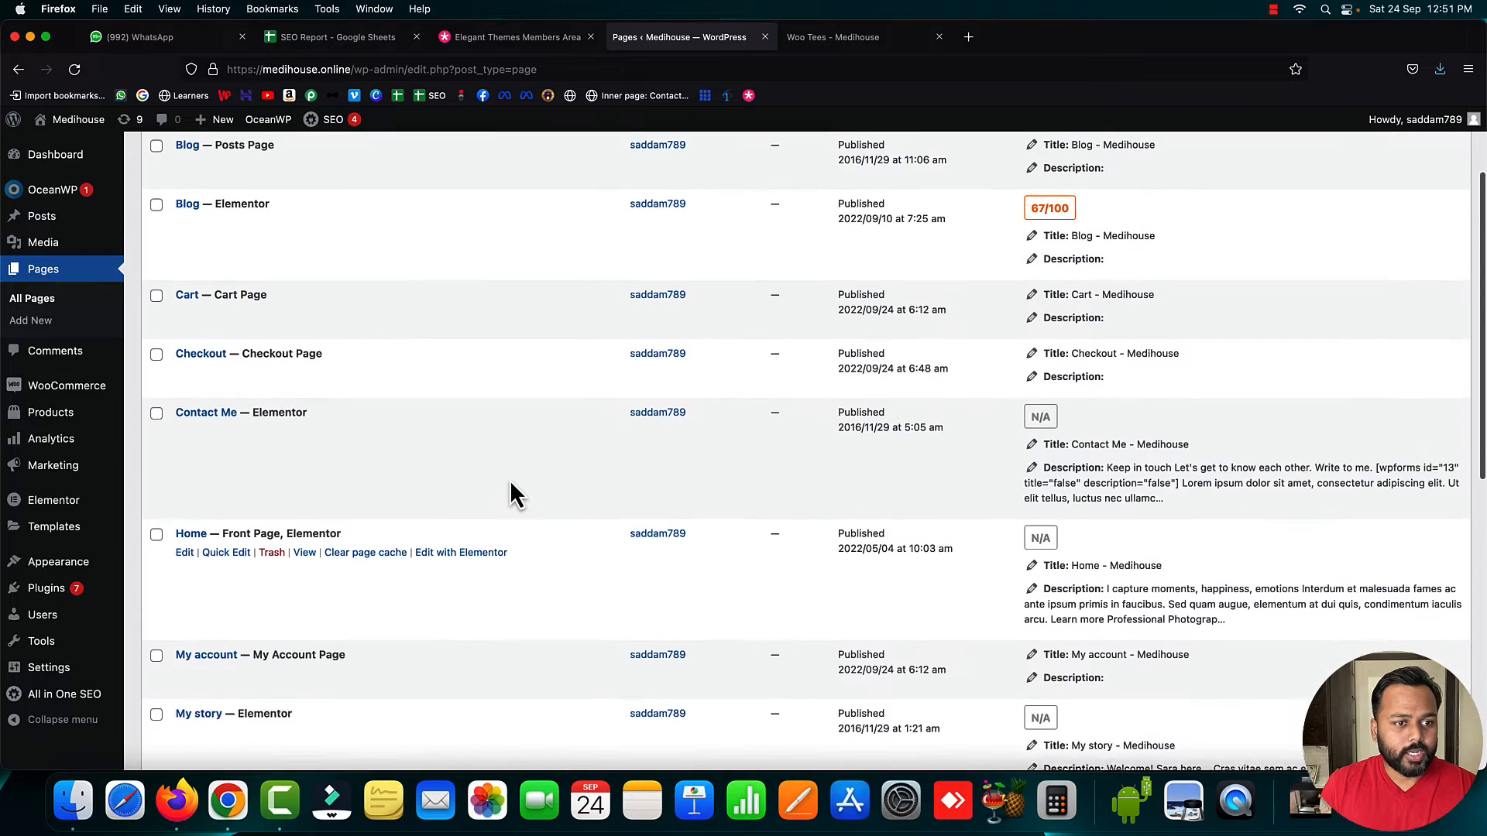
scroll(up, 3)
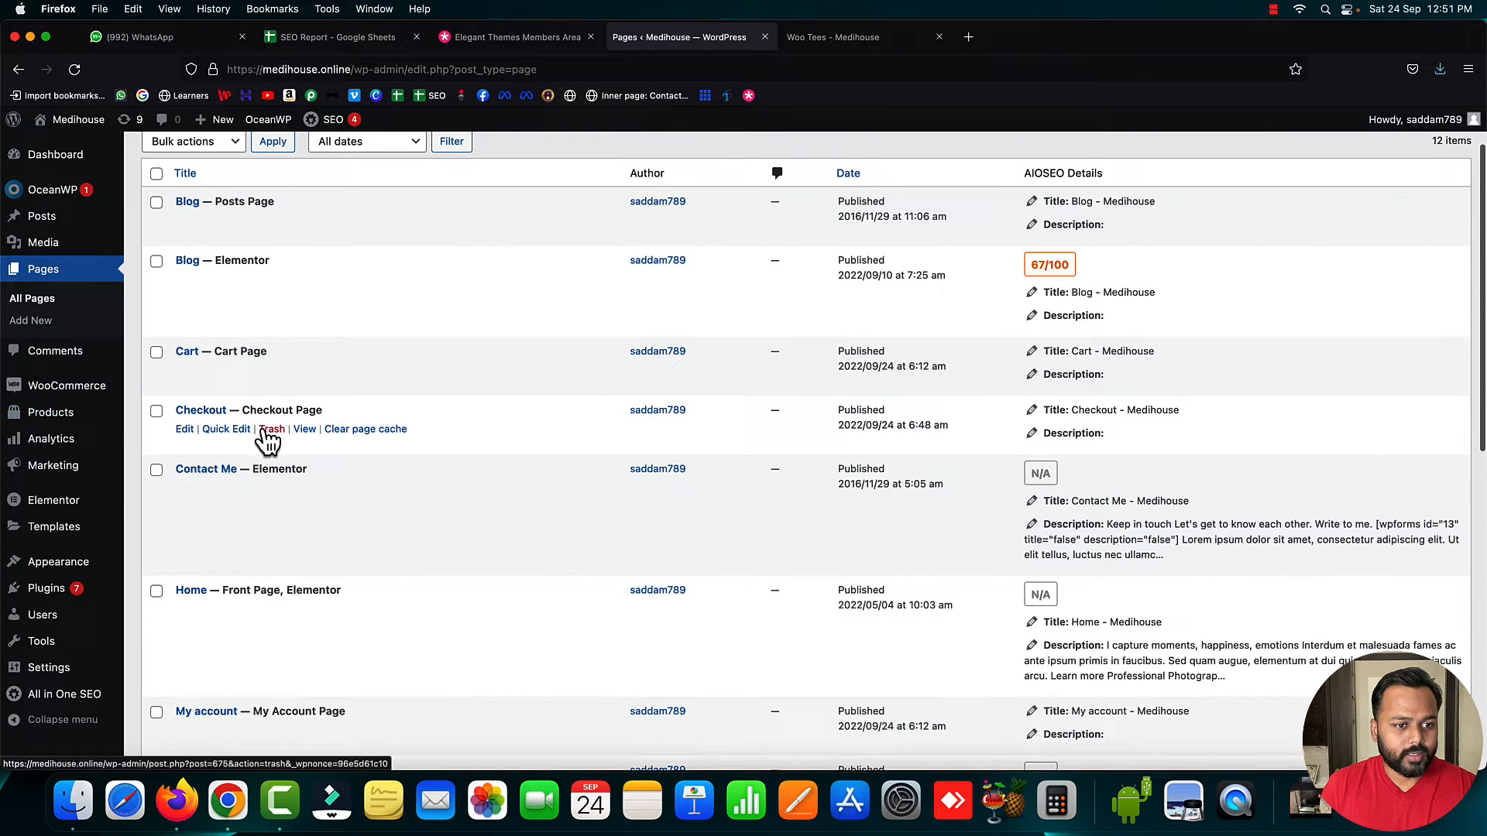
Trash the Checkout page and permanently delete it so the pages trash is empty
click(273, 429)
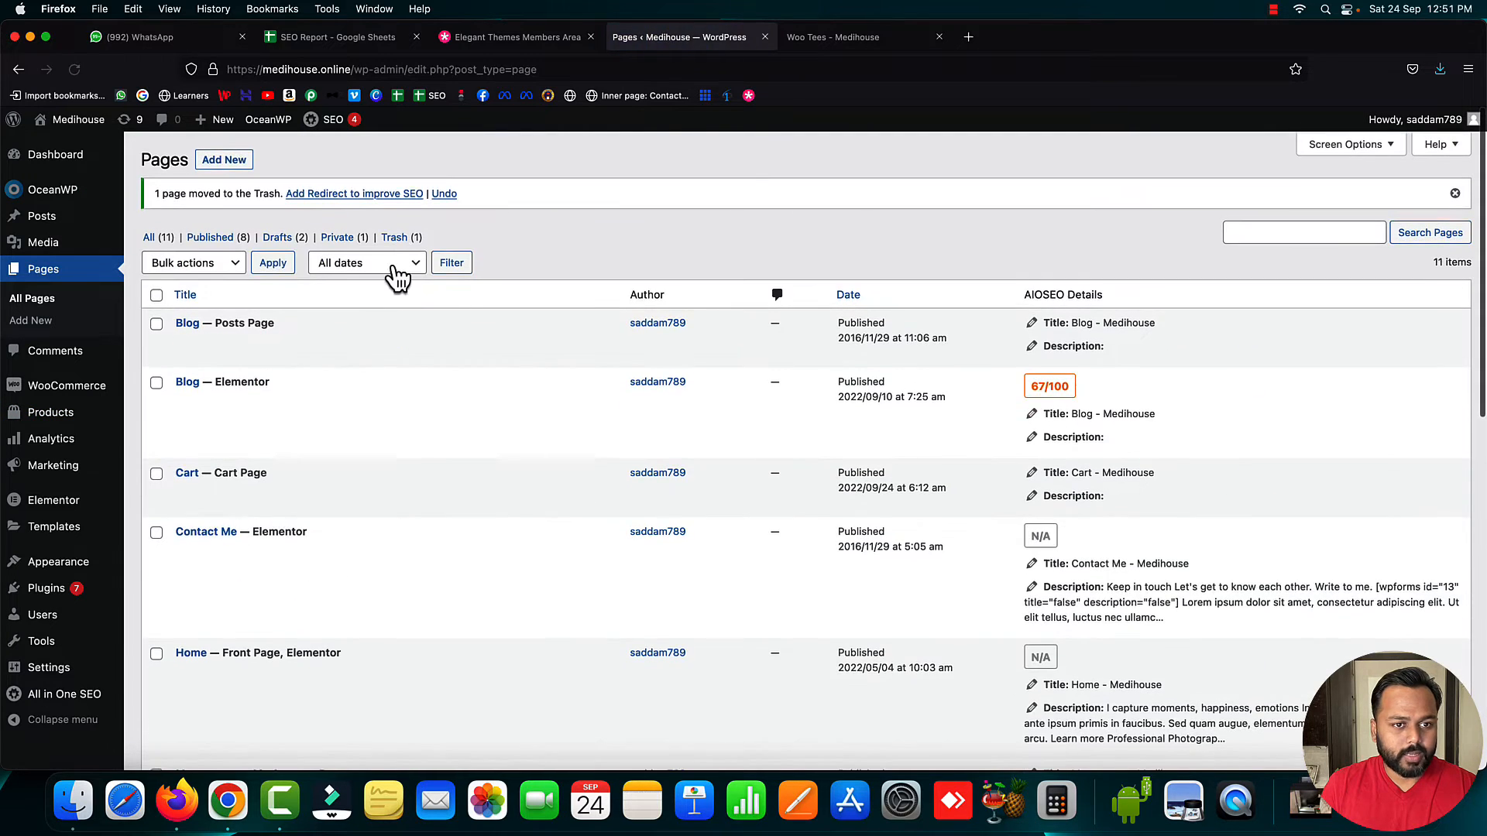
click(396, 237)
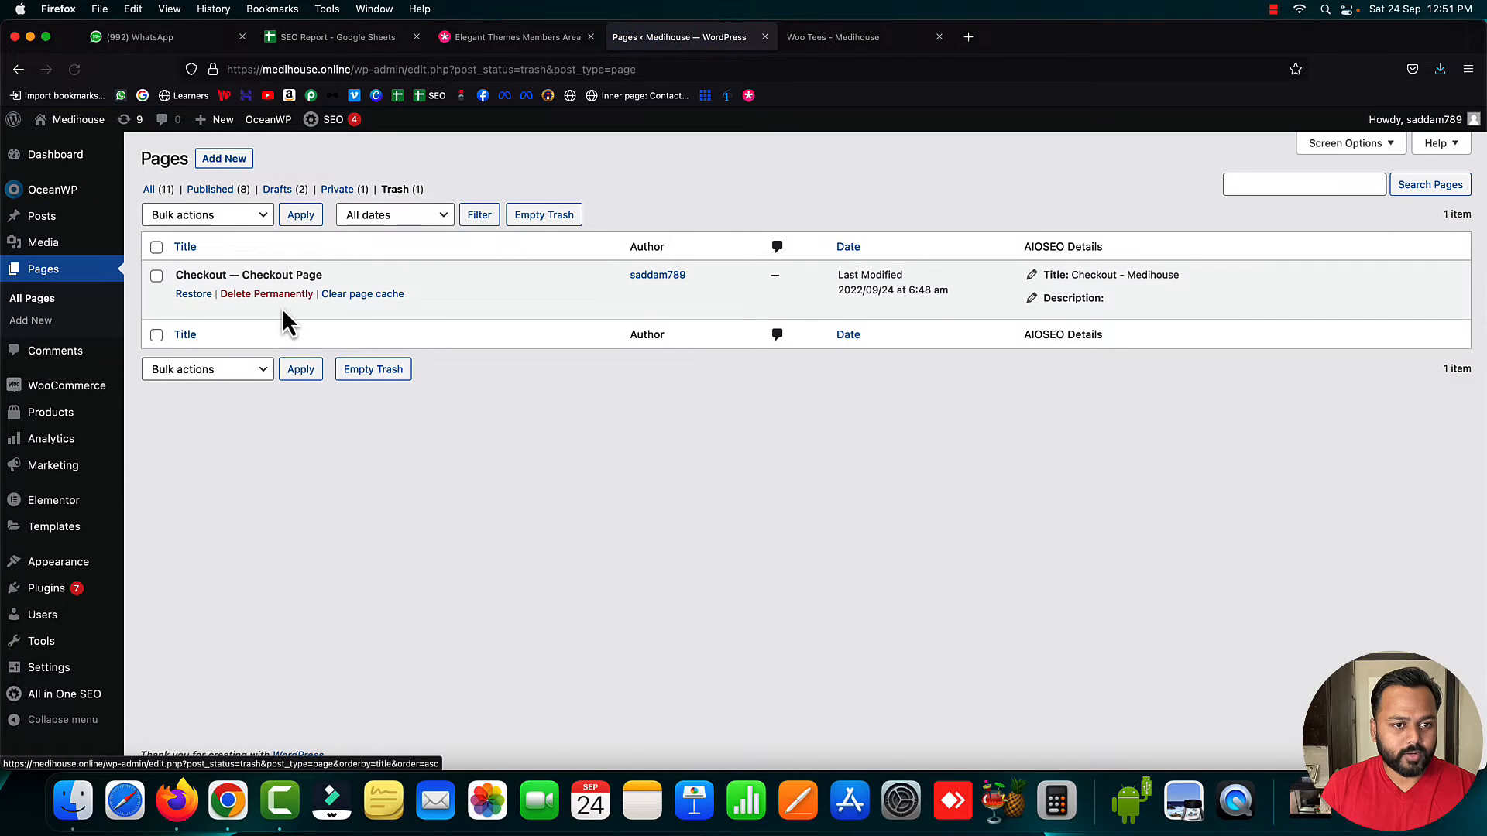
click(265, 295)
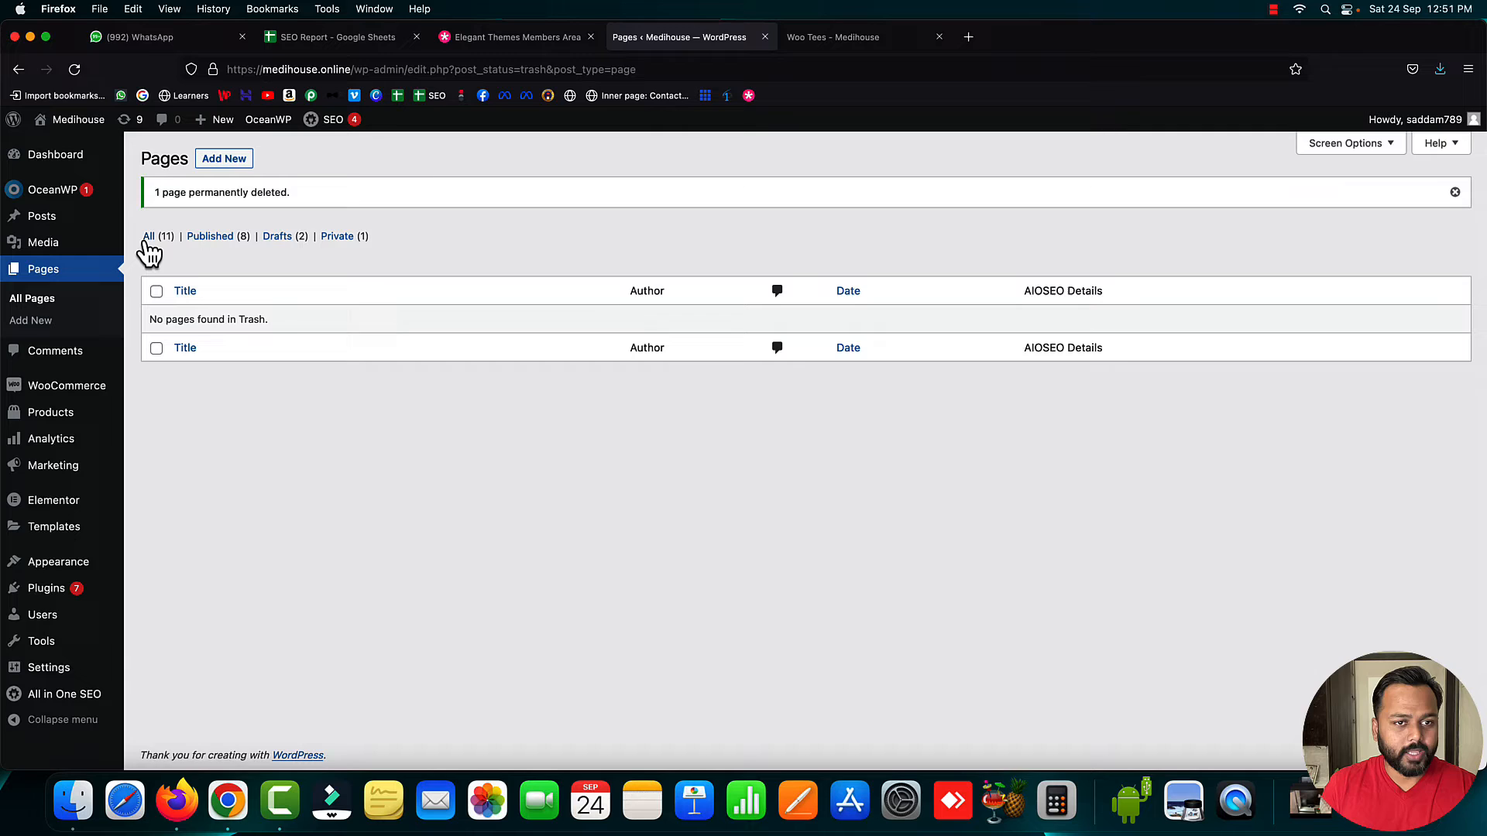
click(832, 38)
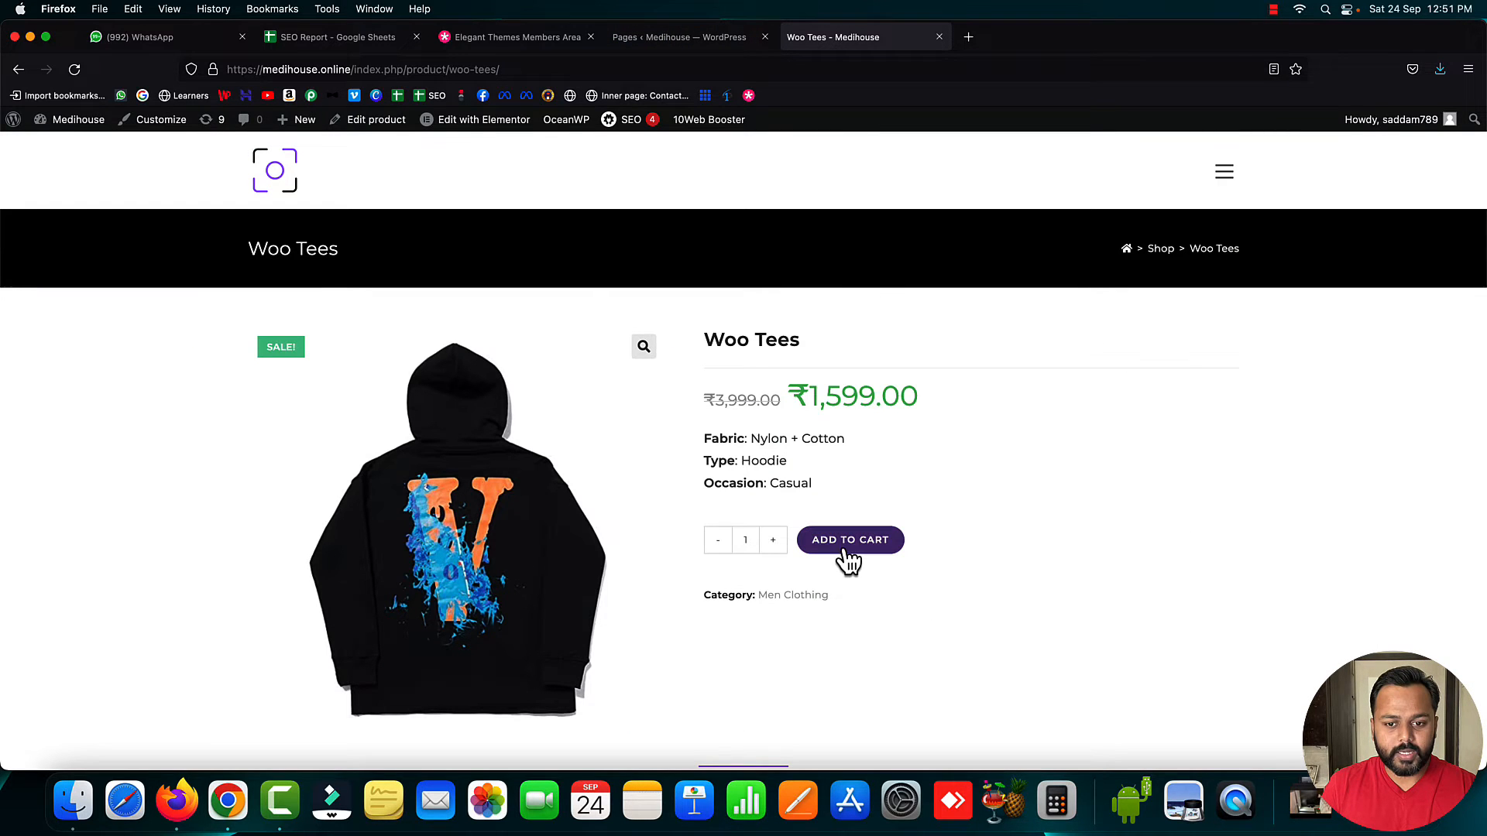
Add Woo Tees to the cart (one item, ₹1,599.00), view the cart, then return to the Pages list
click(850, 539)
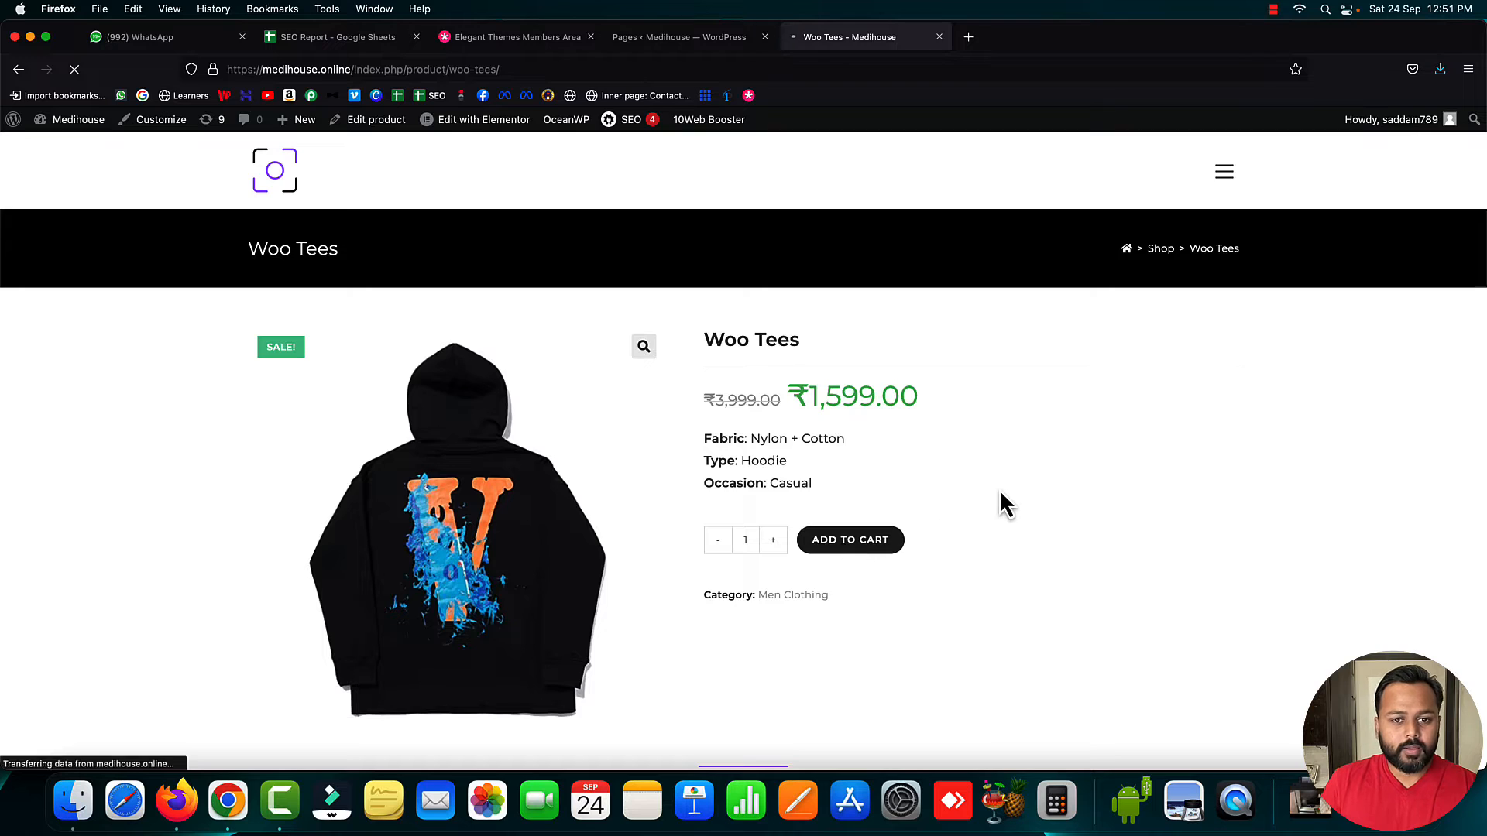
click(849, 539)
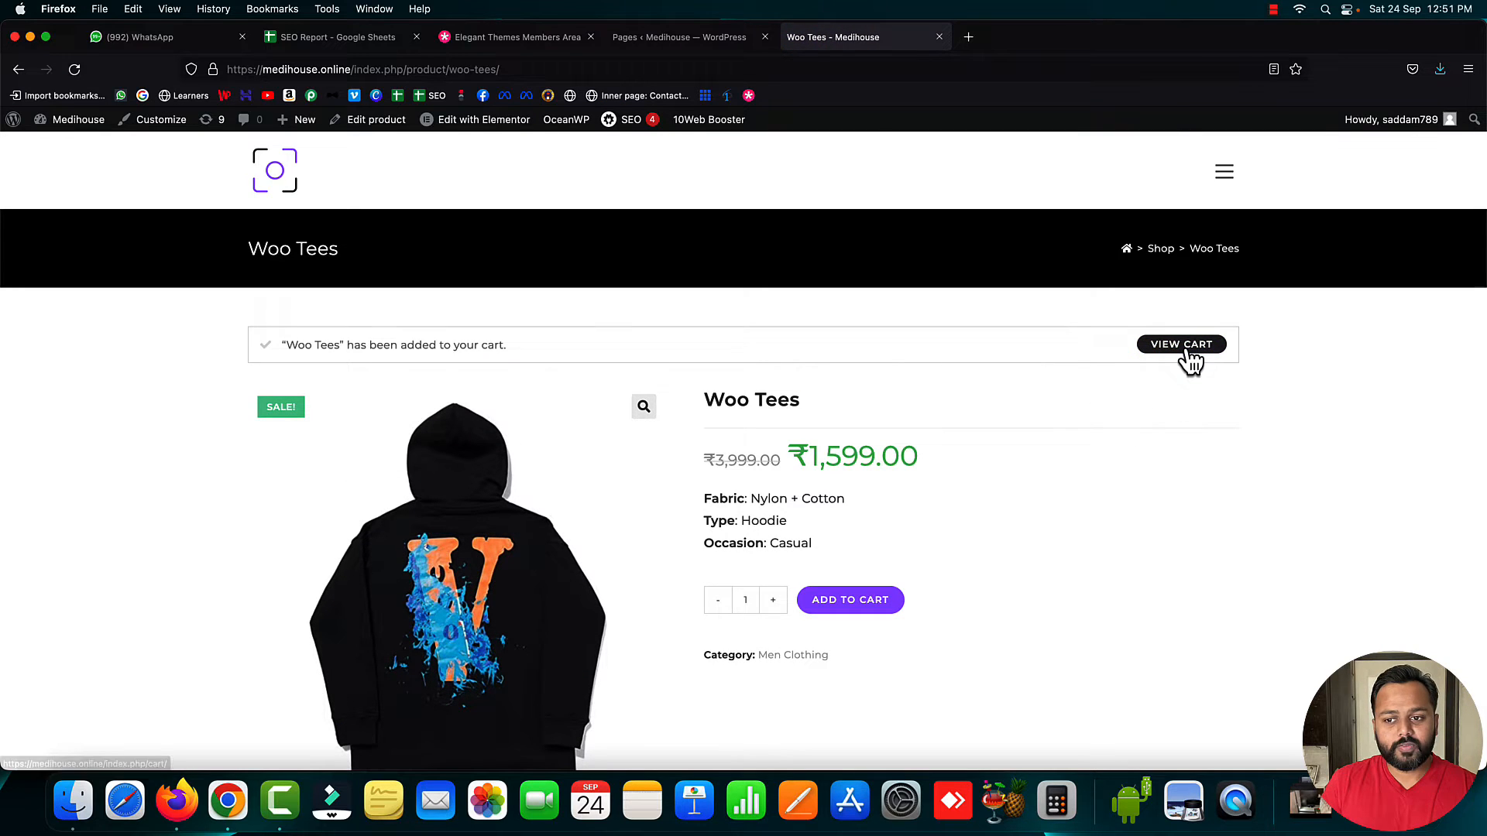
click(1180, 344)
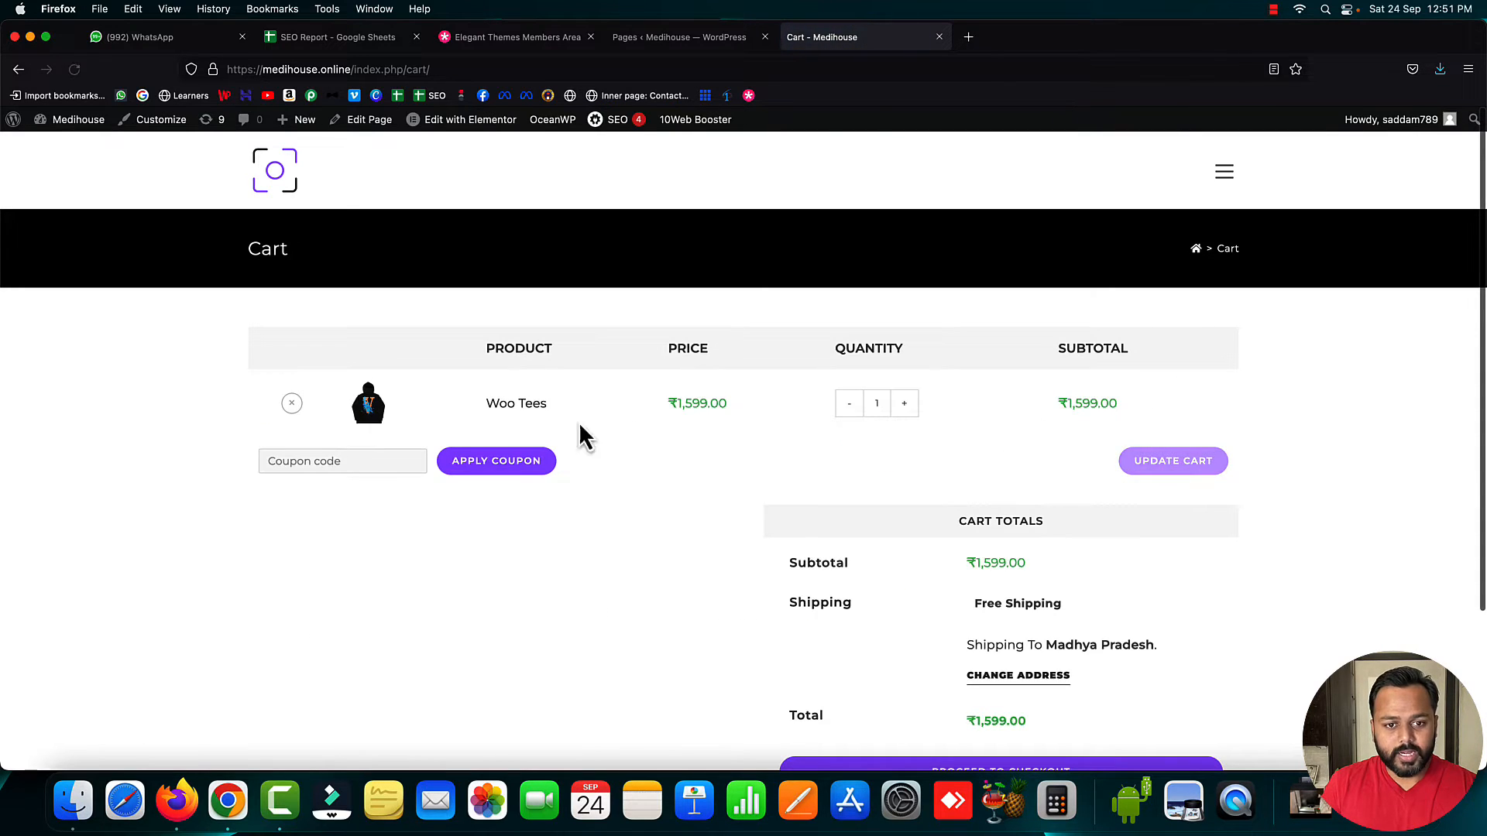
scroll(down, 3)
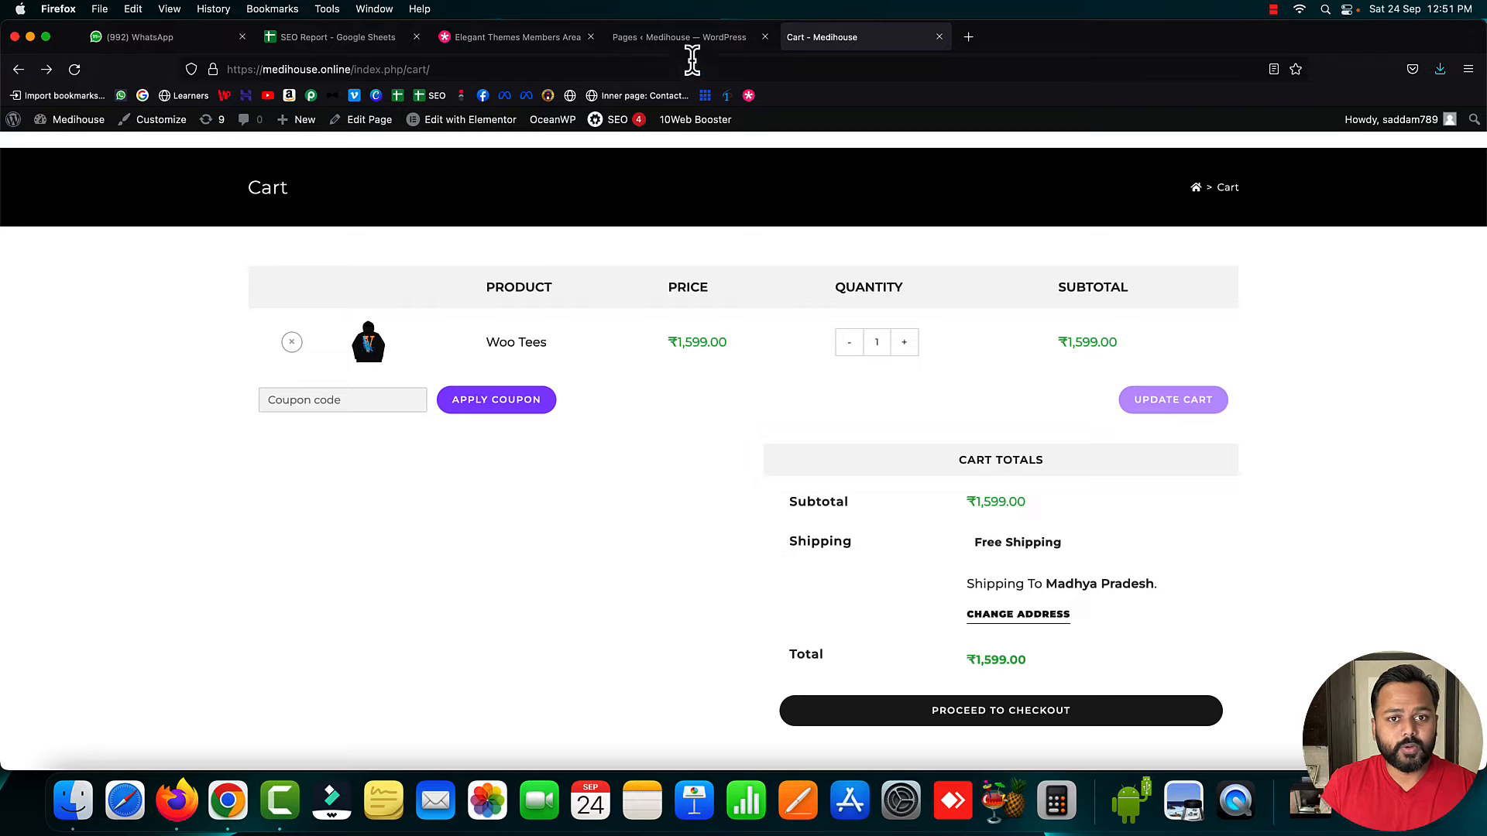
click(678, 35)
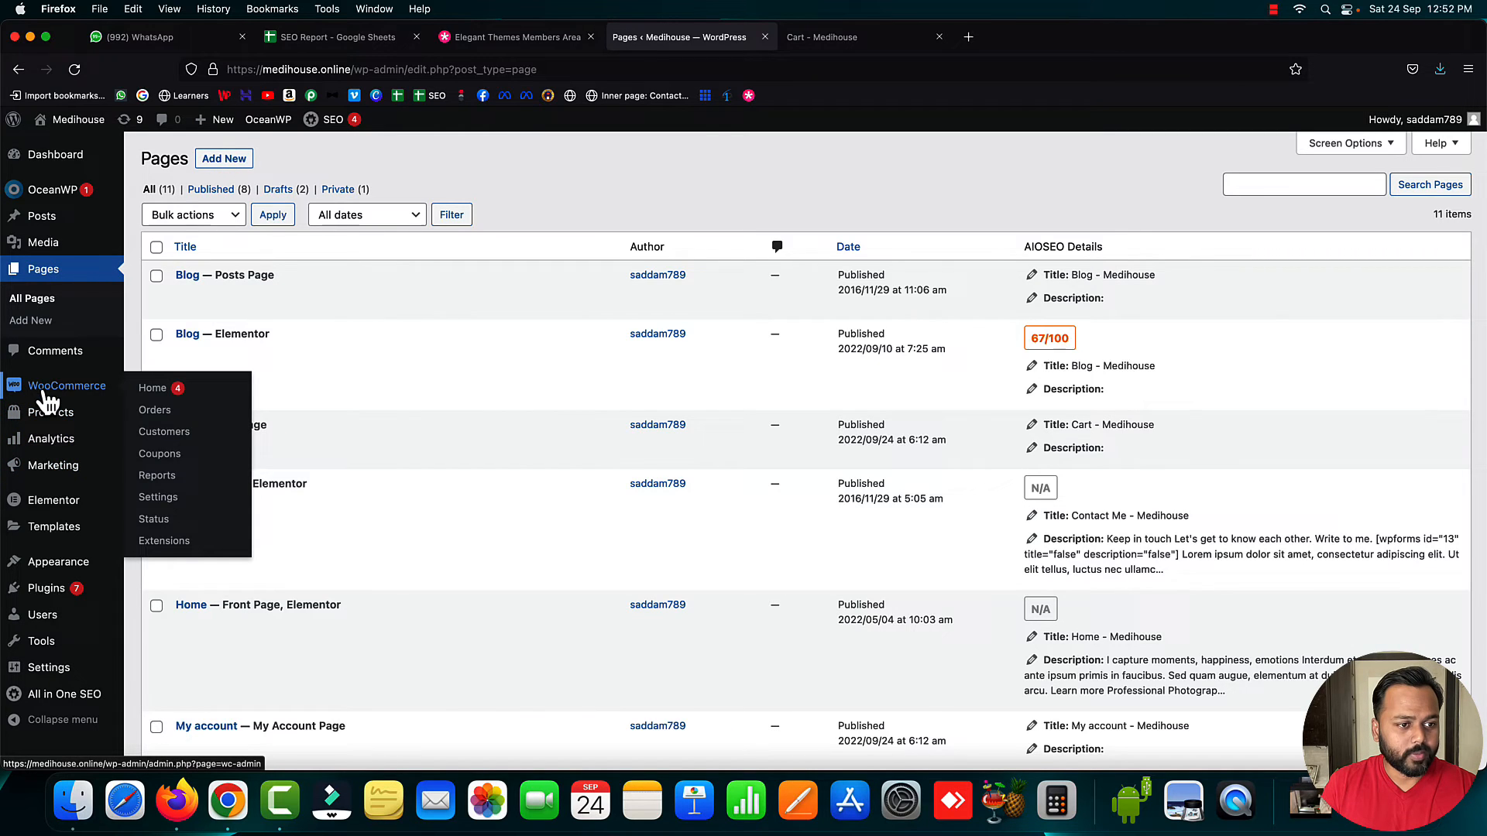
mouse_move(154, 519)
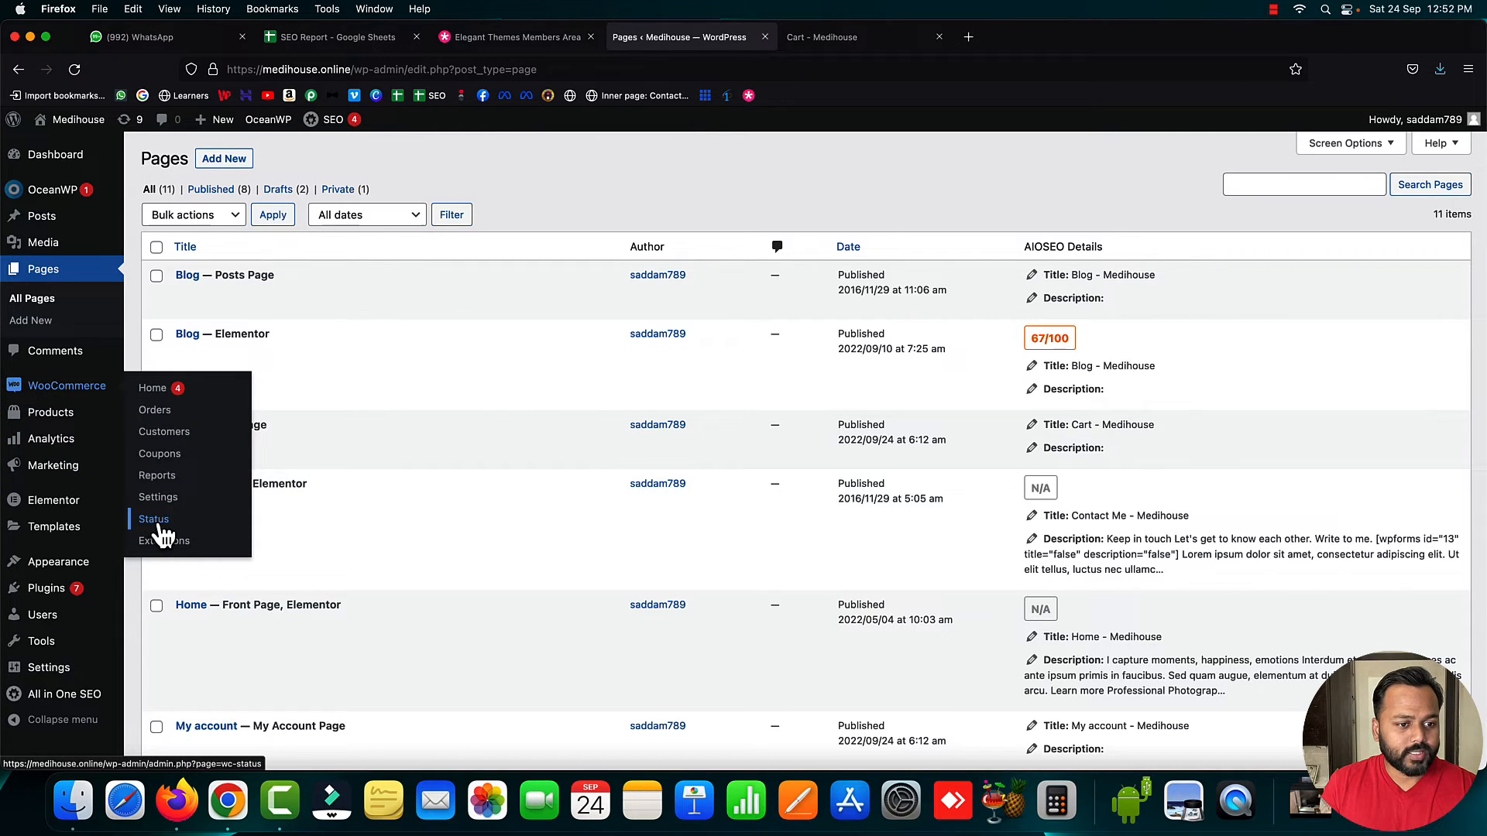
Create the default WooCommerce pages from WooCommerce > Status > Tools, confirmed by a success notice
click(154, 518)
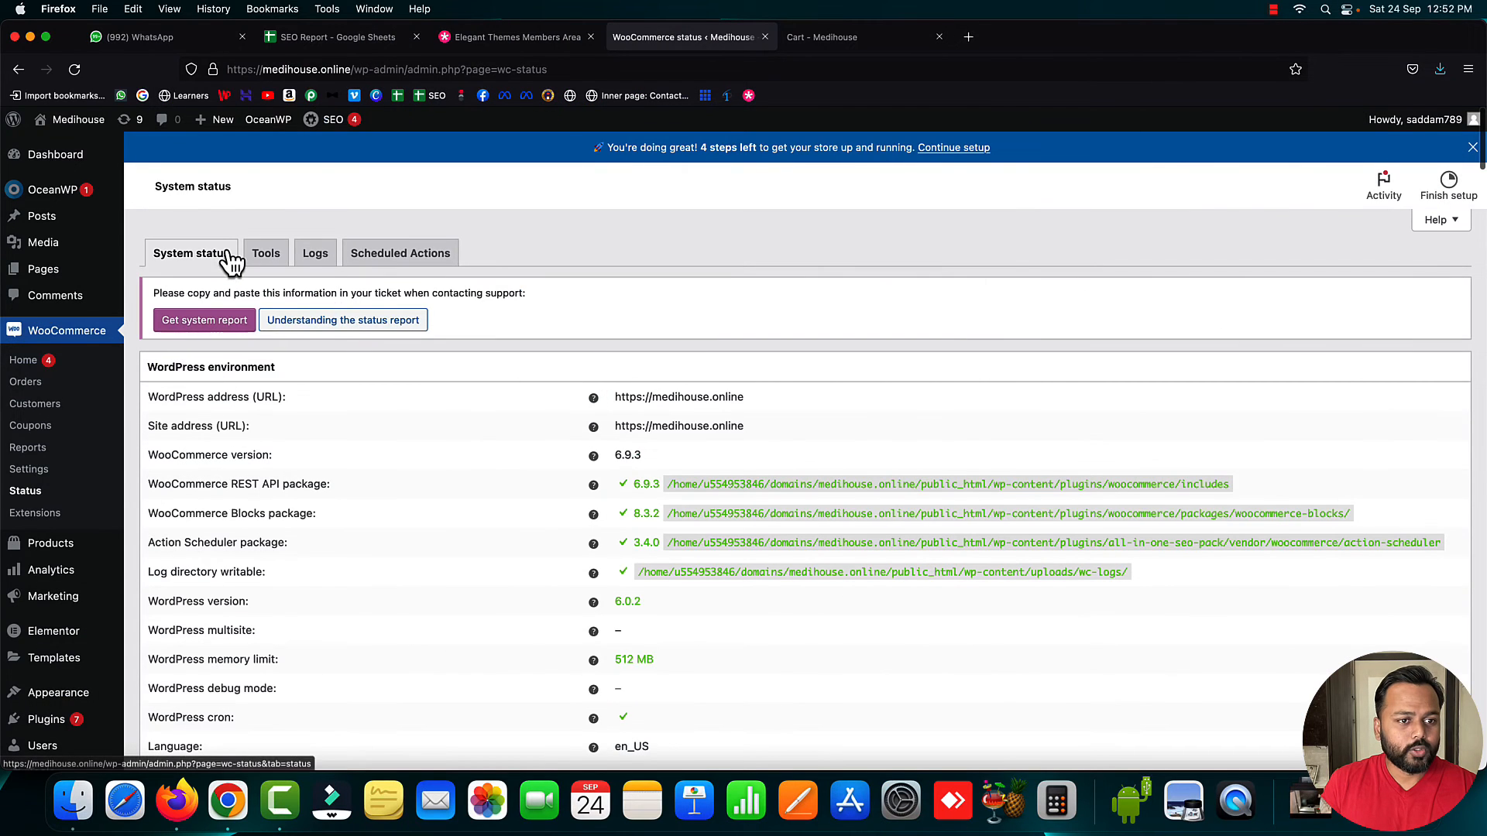
click(265, 252)
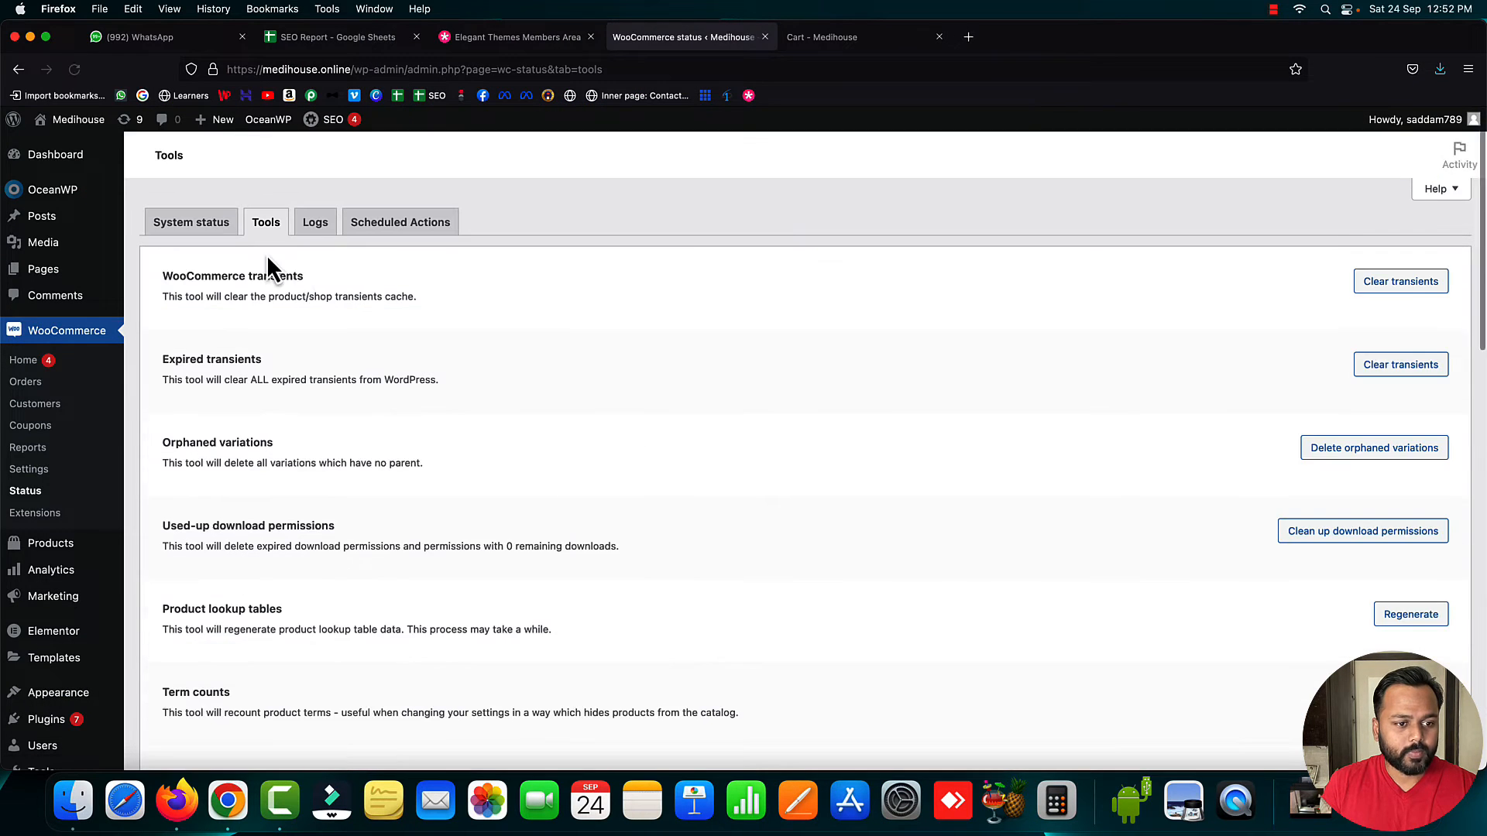
scroll(down, 3)
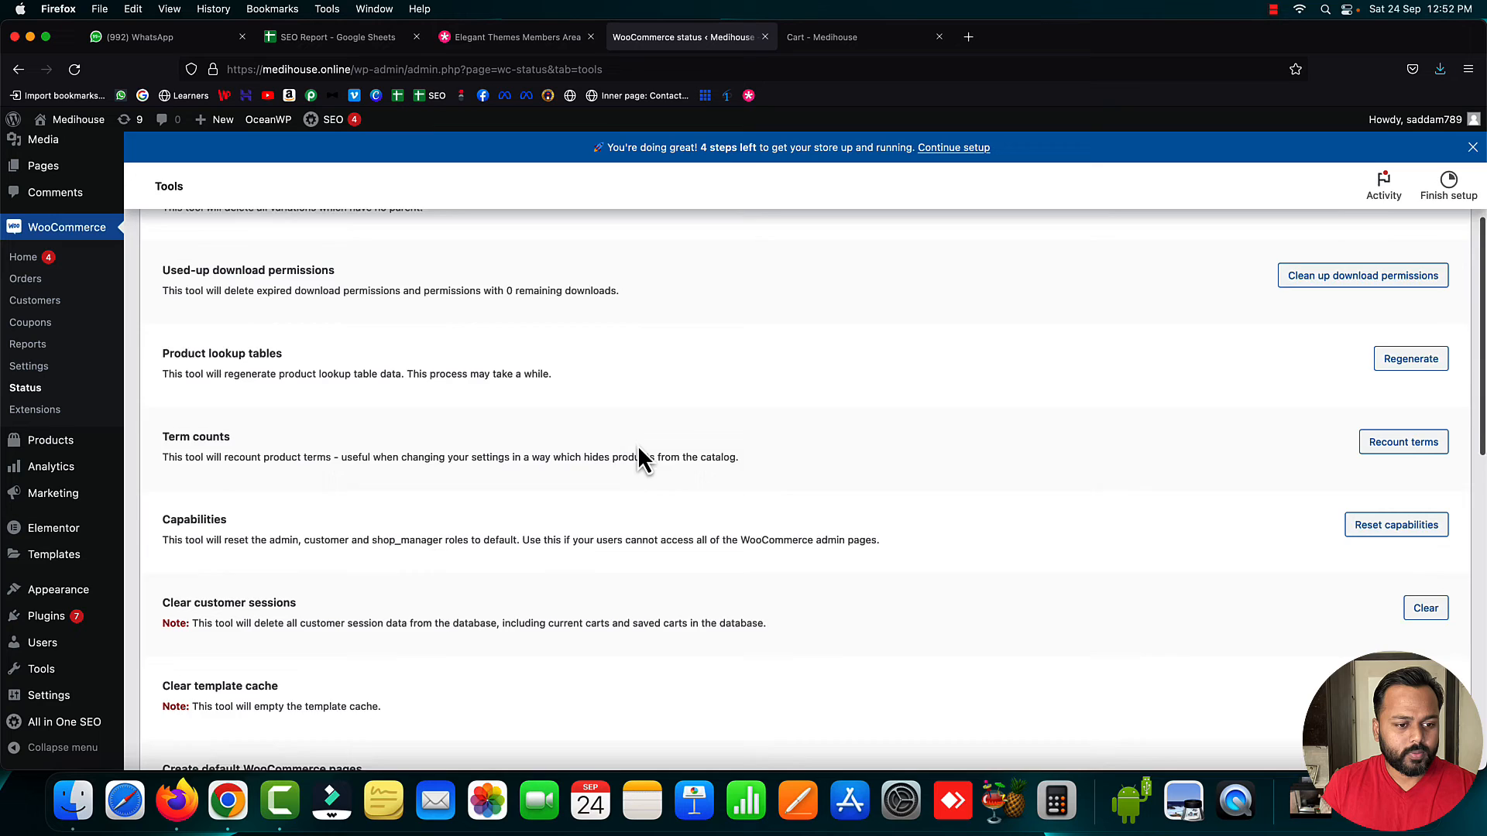
scroll(down, 3)
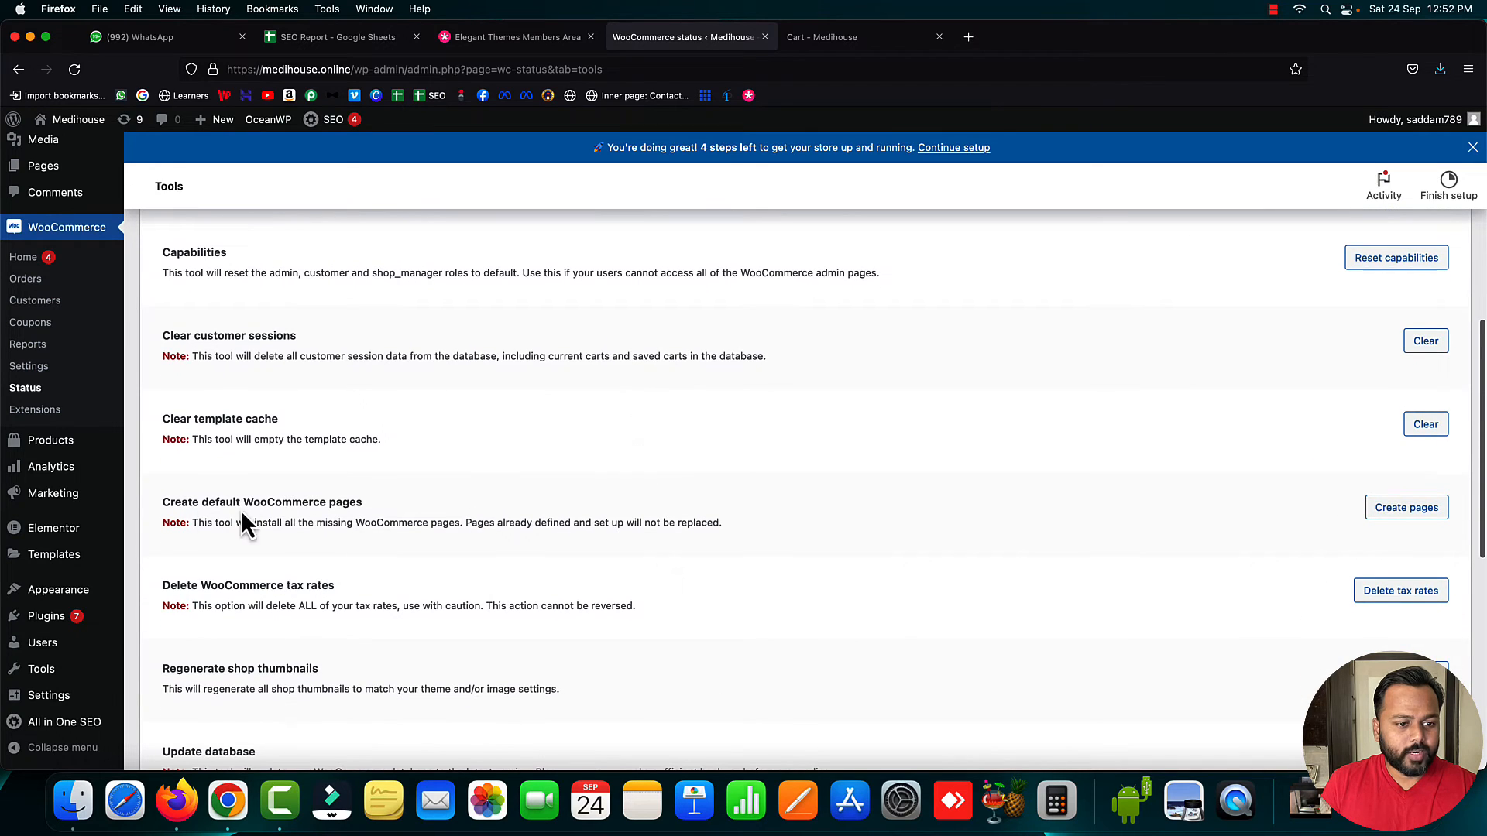
mouse_move(275, 514)
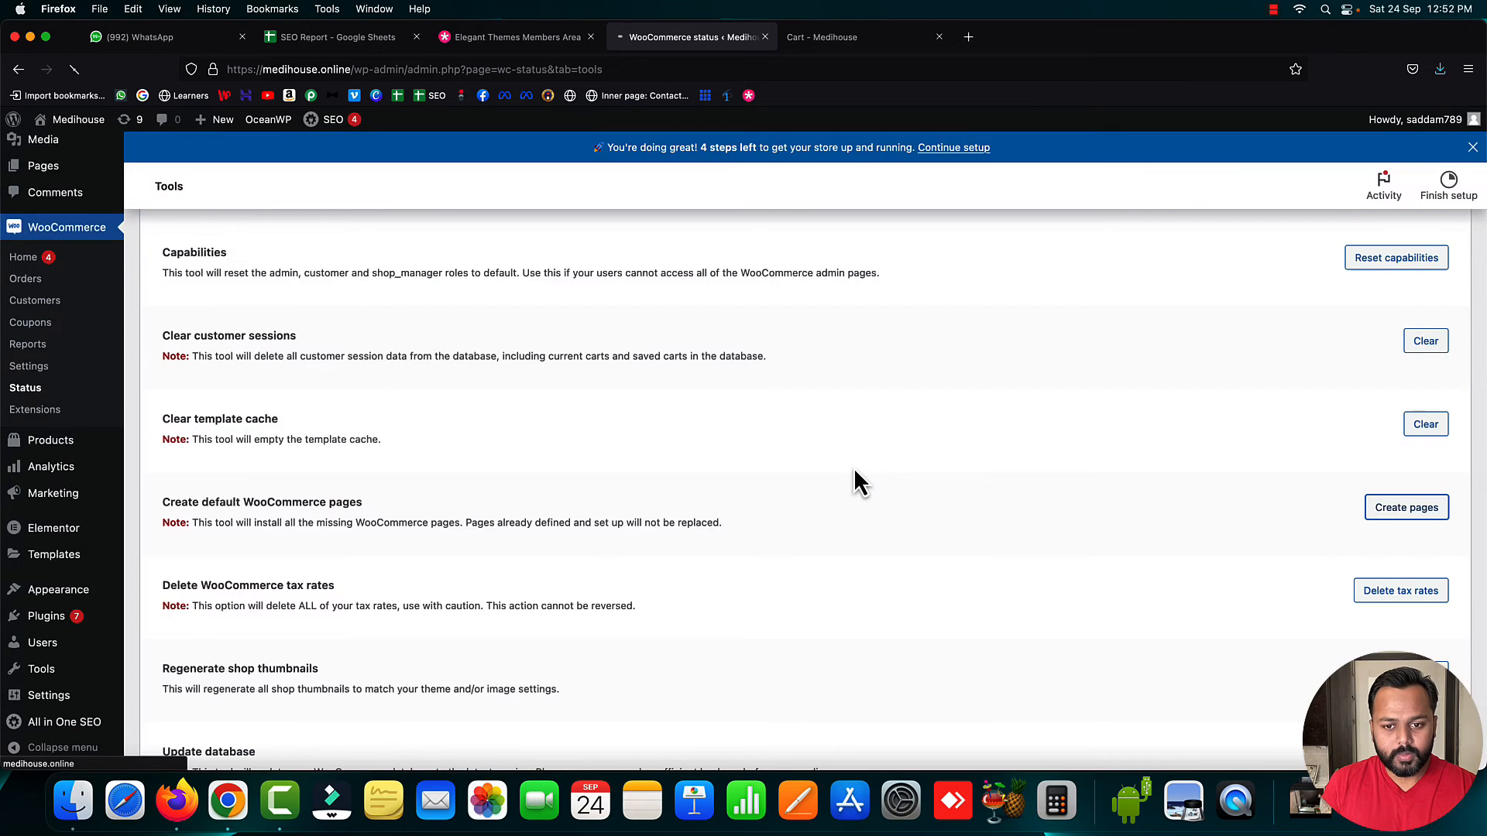
click(1406, 508)
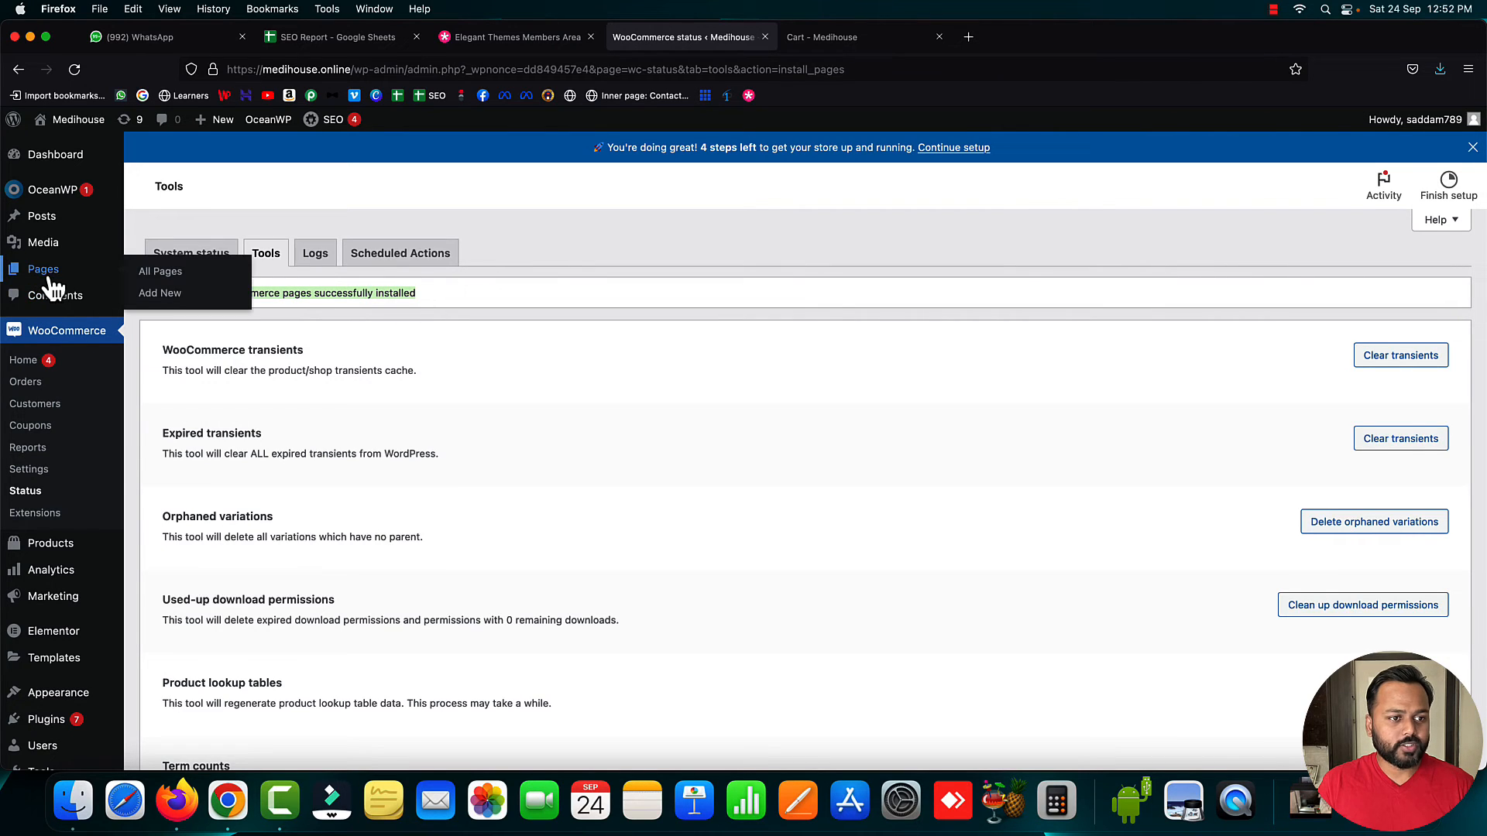
Confirm Checkout appears in All Pages, reload the storefront cart and proceed to the Checkout page
click(159, 271)
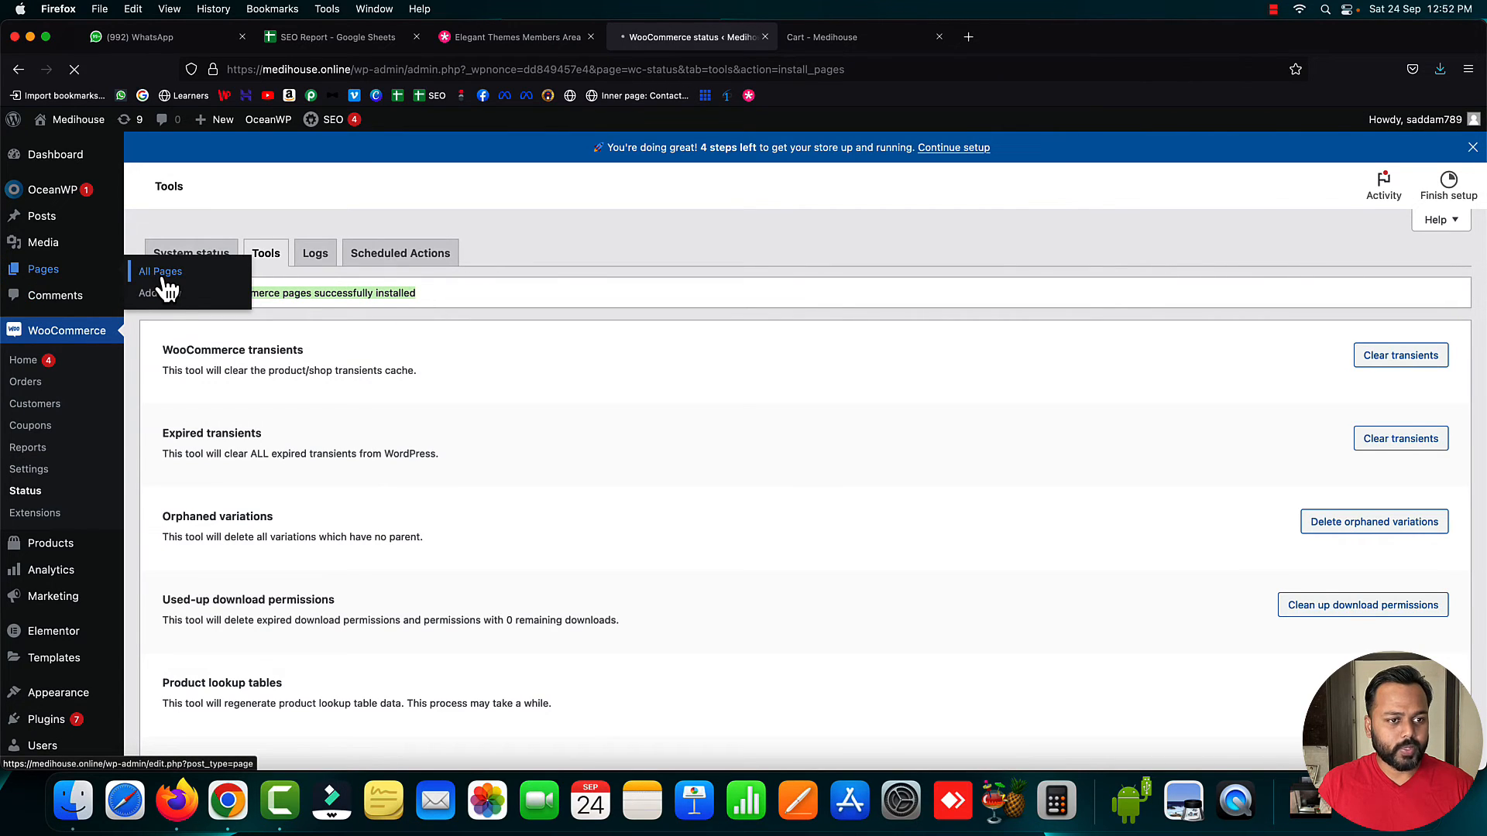
click(160, 271)
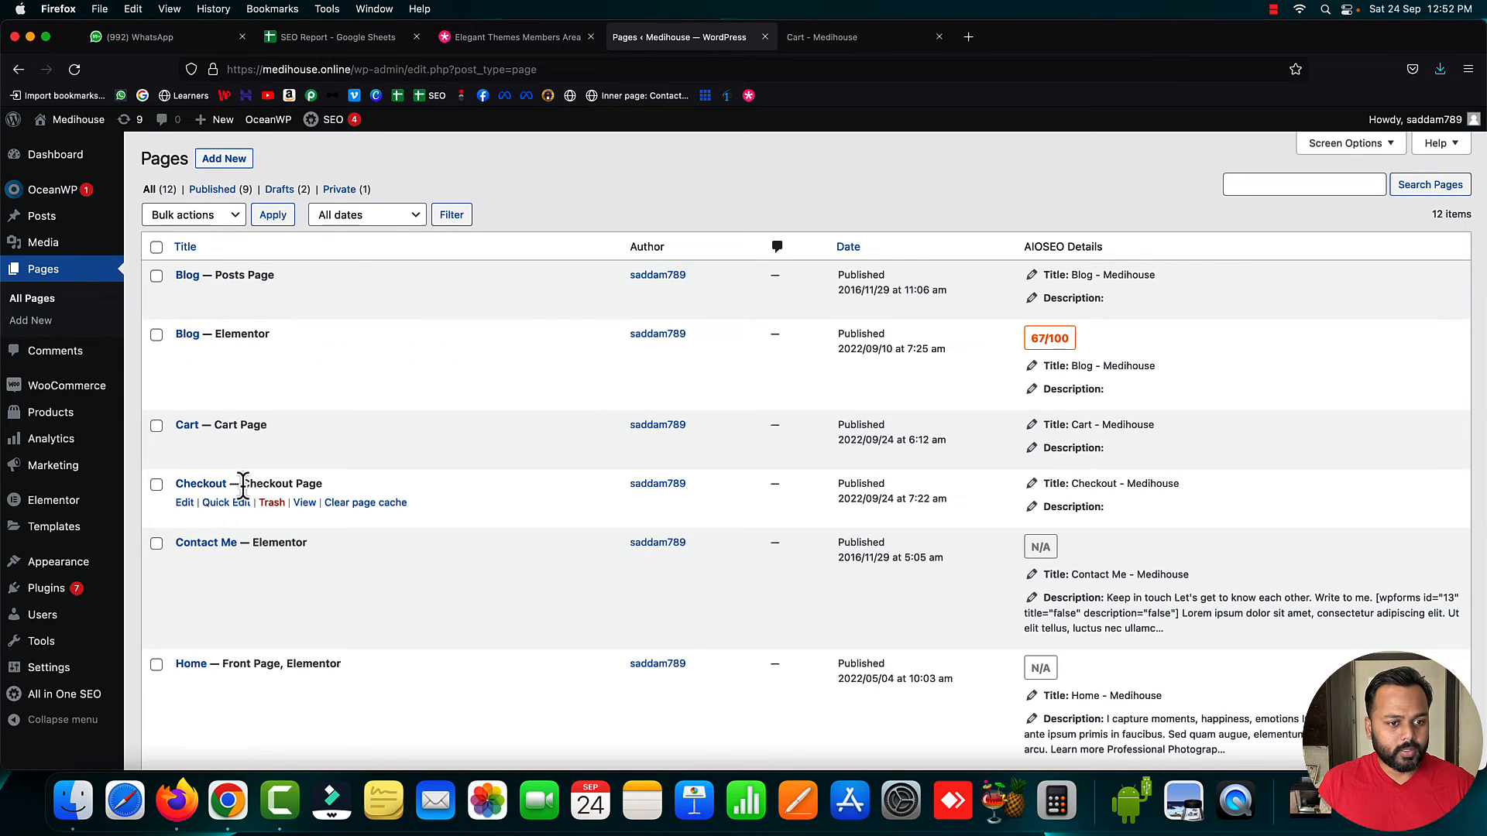
click(821, 35)
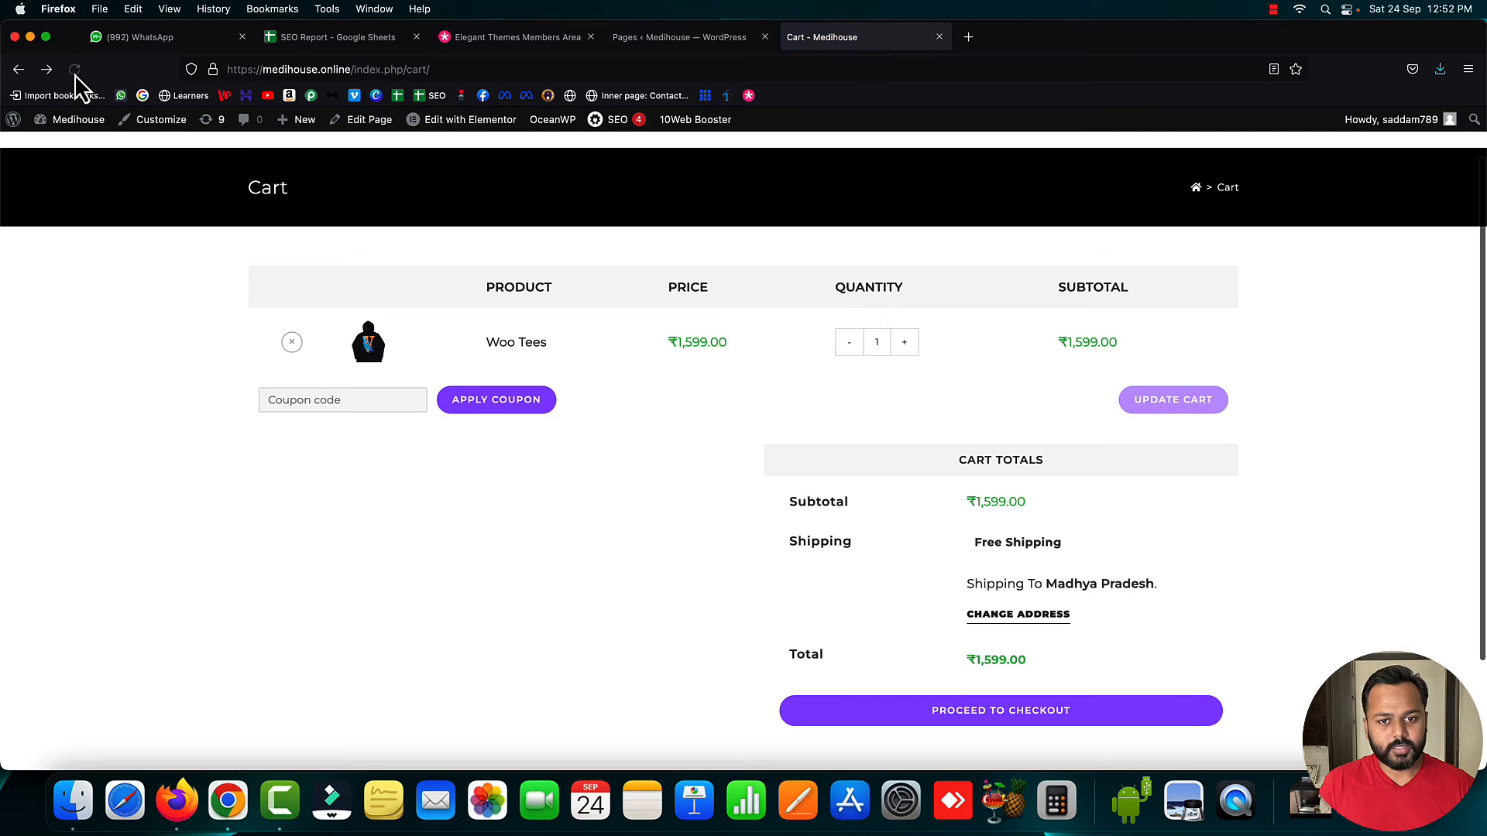
click(999, 711)
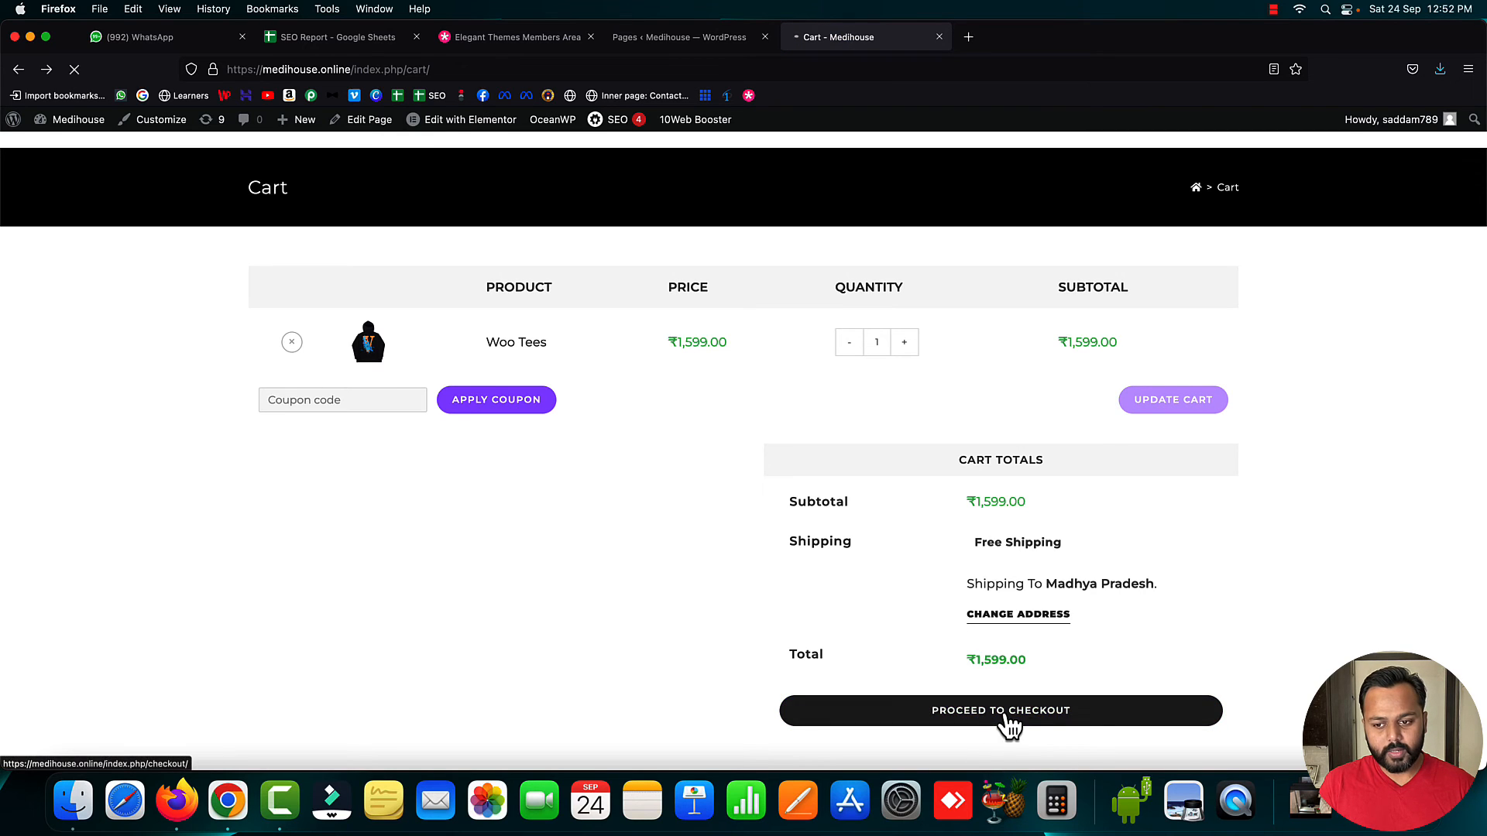
click(1000, 711)
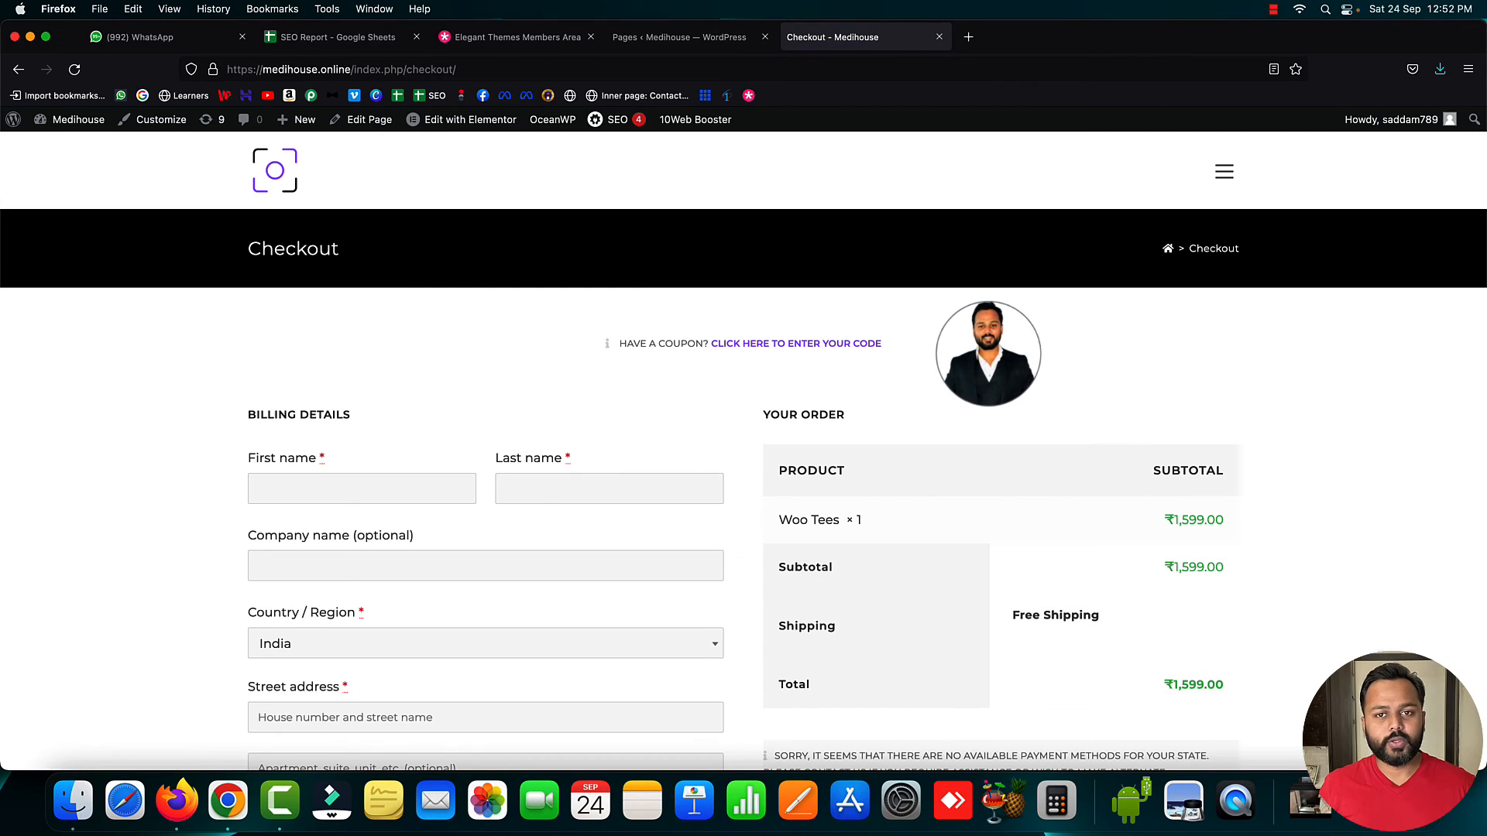